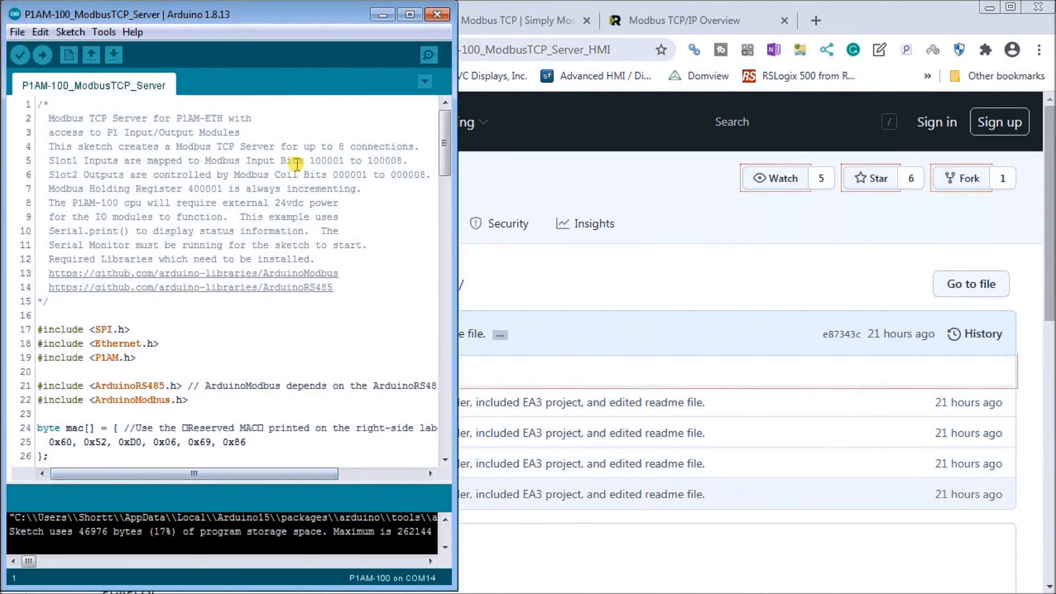
{"action": "mouse_move", "coordinate": [30, 120]}
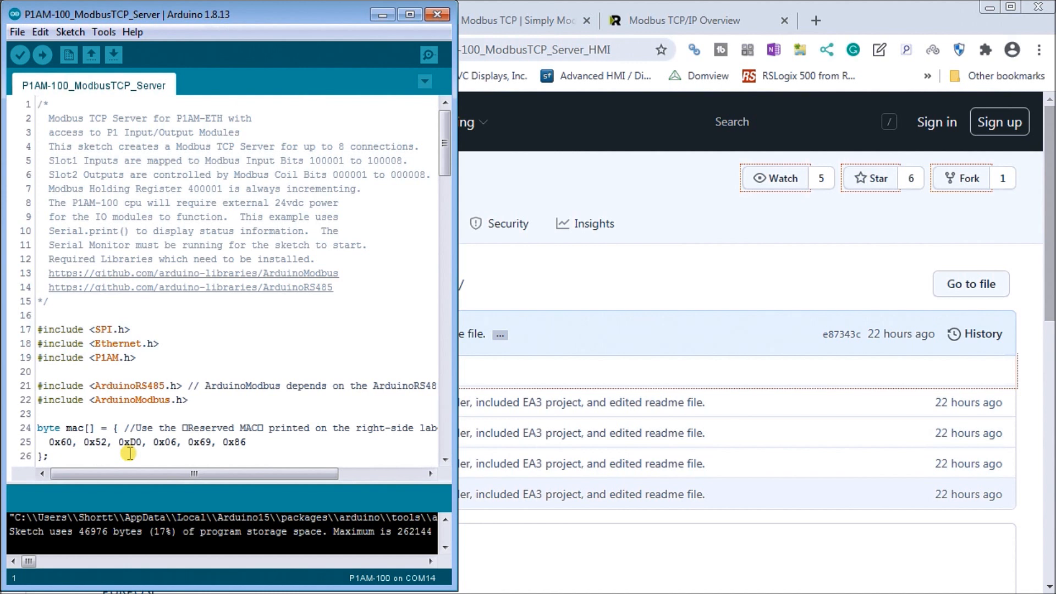
{"action": "mouse_move", "coordinate": [496, 206]}
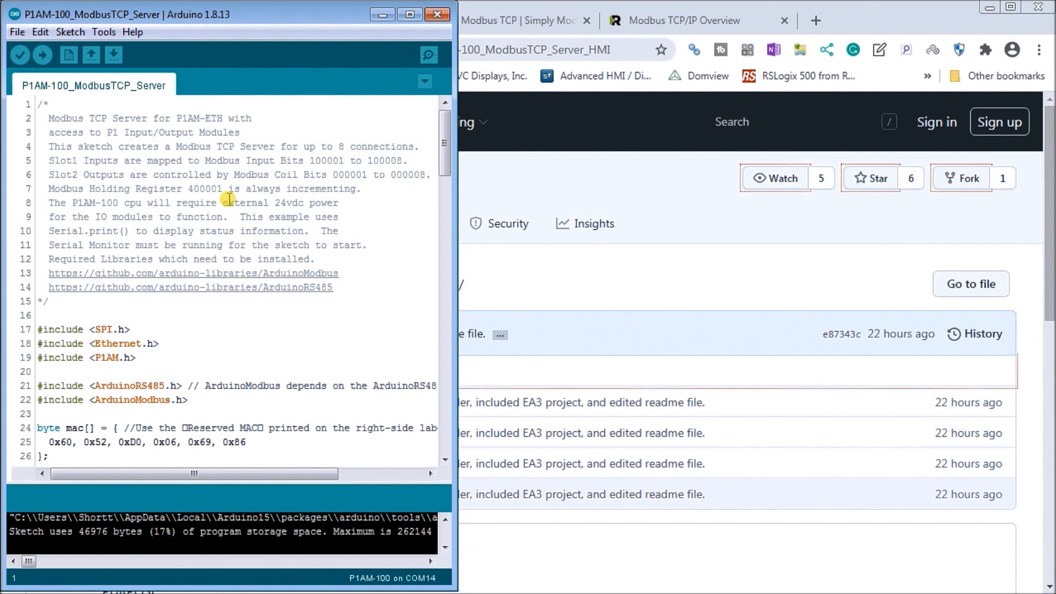
{"action": "mouse_move", "coordinate": [153, 374]}
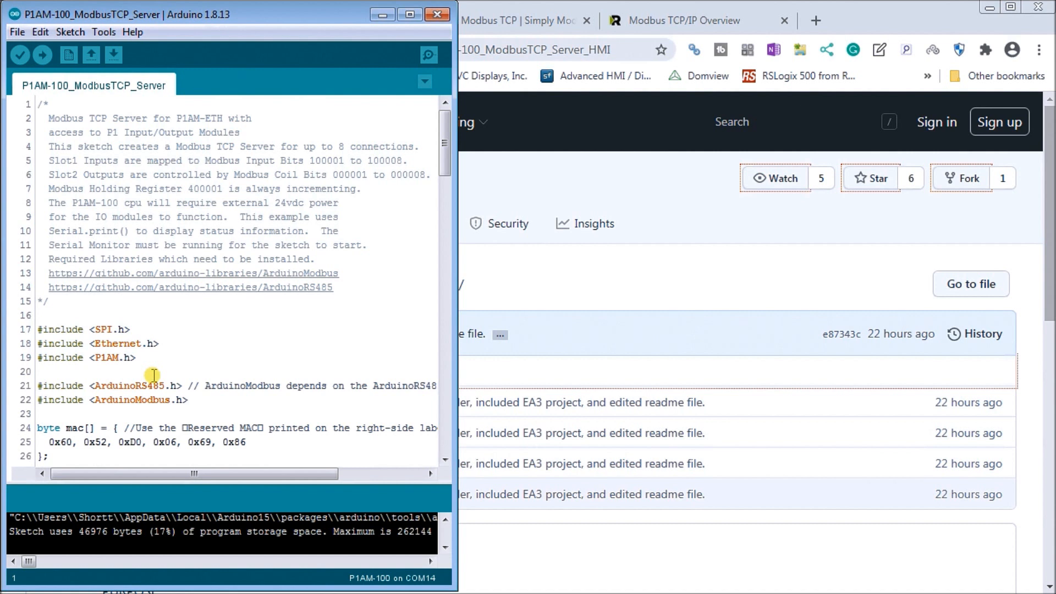
{"action": "mouse_move", "coordinate": [144, 411]}
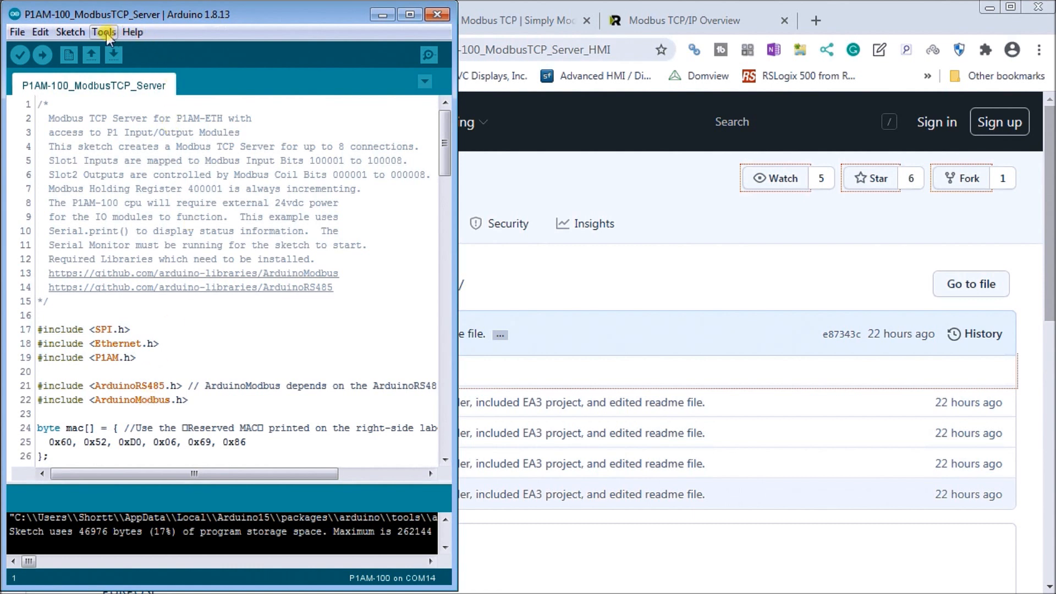
Search Library Manager for 'arduinors485' to confirm ArduinoModbus 1.0.1 and ArduinoRS485 1.0.0 are installed.
{"action": "left_click", "coordinate": [103, 32]}
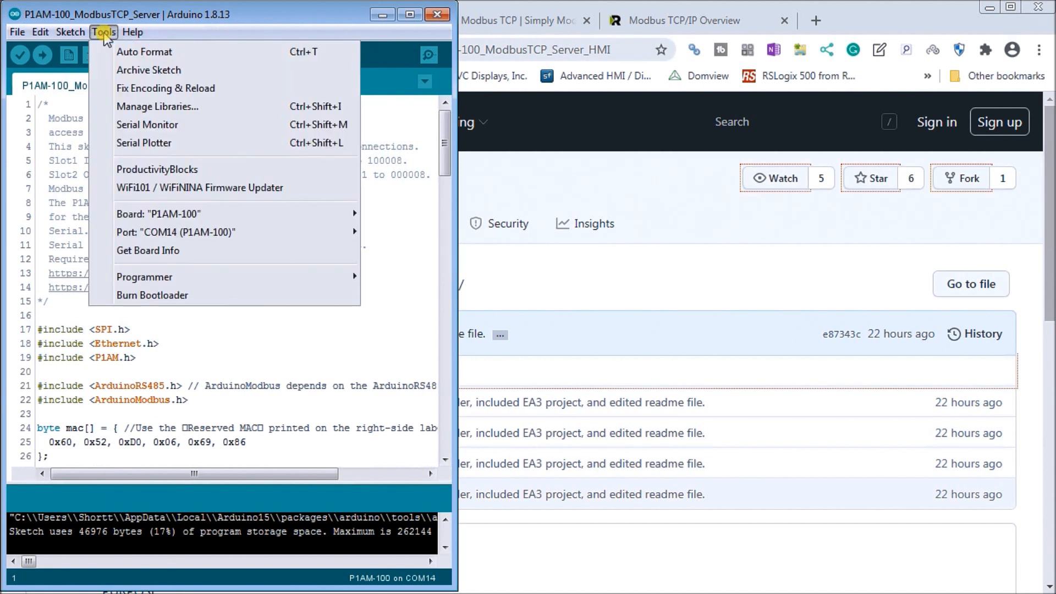
{"action": "left_click", "coordinate": [69, 32]}
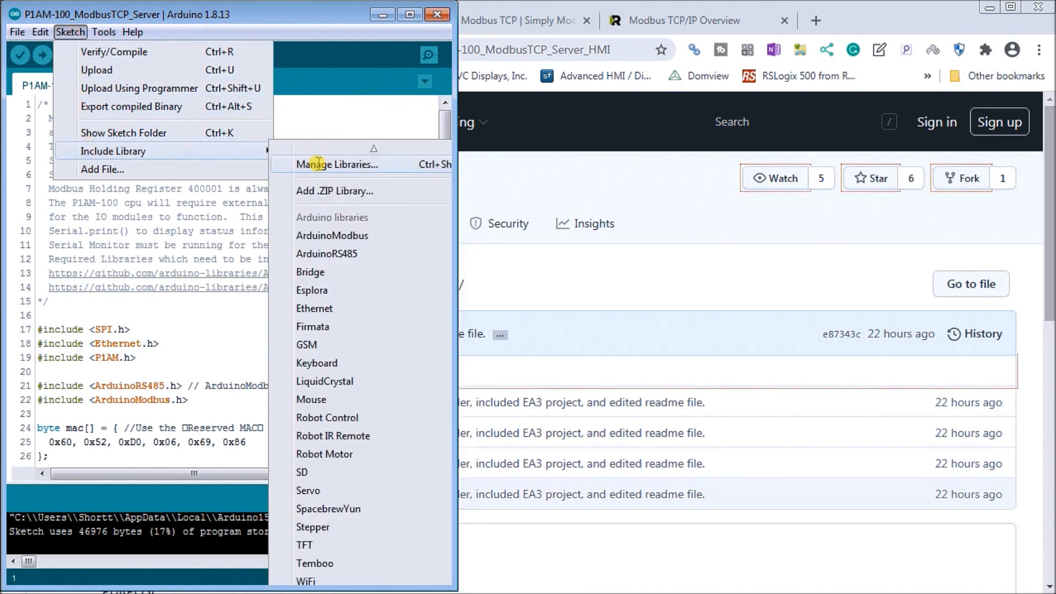
{"action": "left_click", "coordinate": [336, 164]}
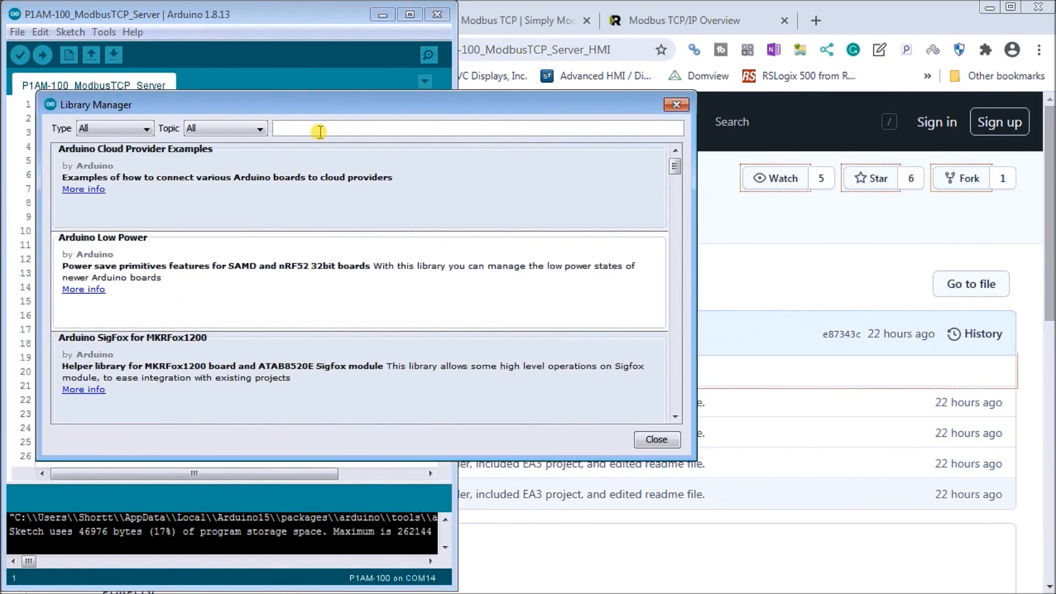
{"action": "type", "text": "arduinor"}
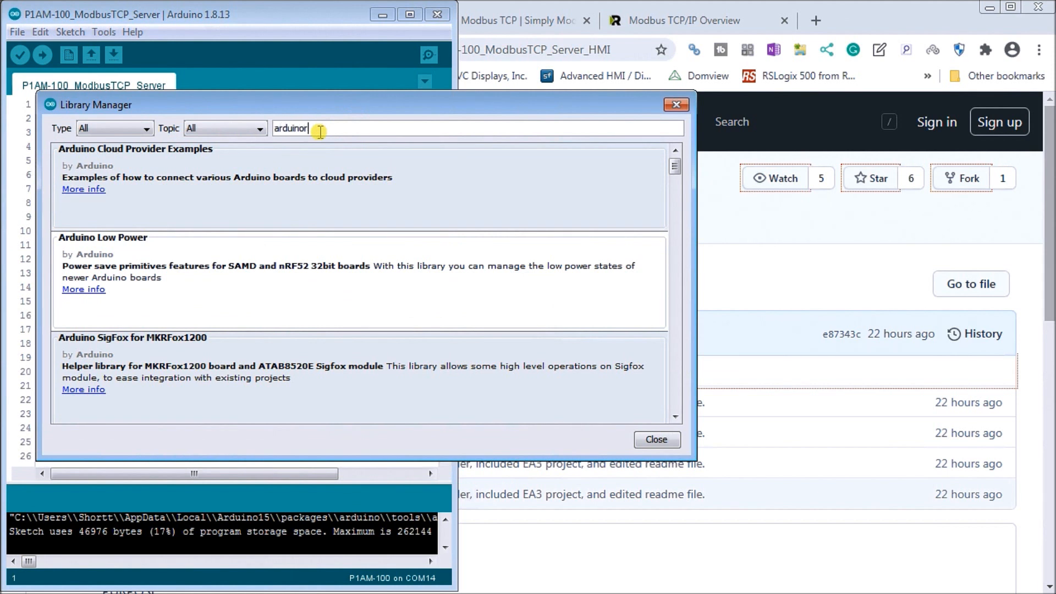
{"action": "type", "text": "s"}
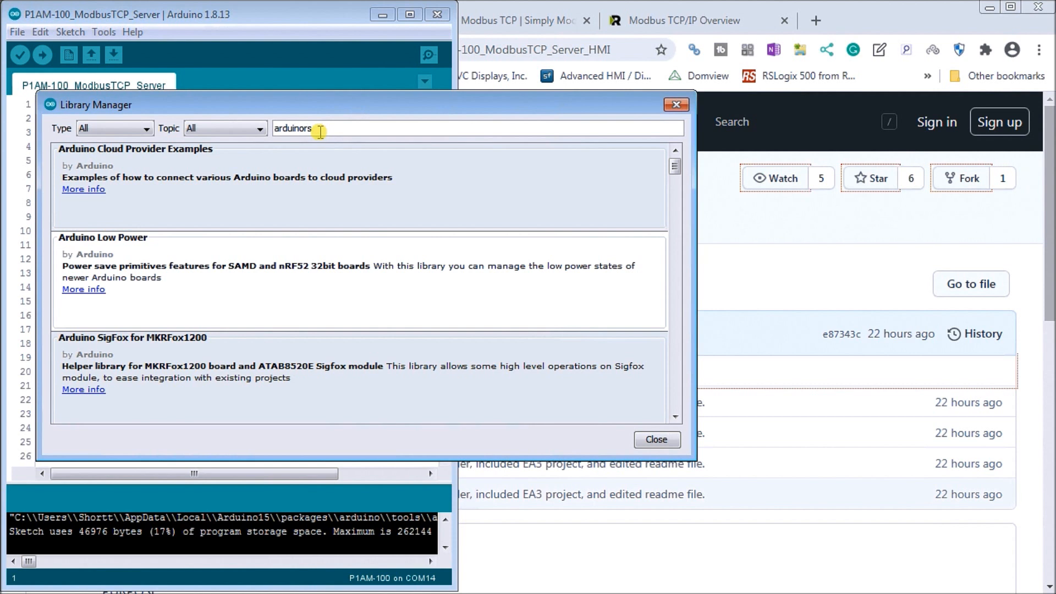
{"action": "type", "text": "485"}
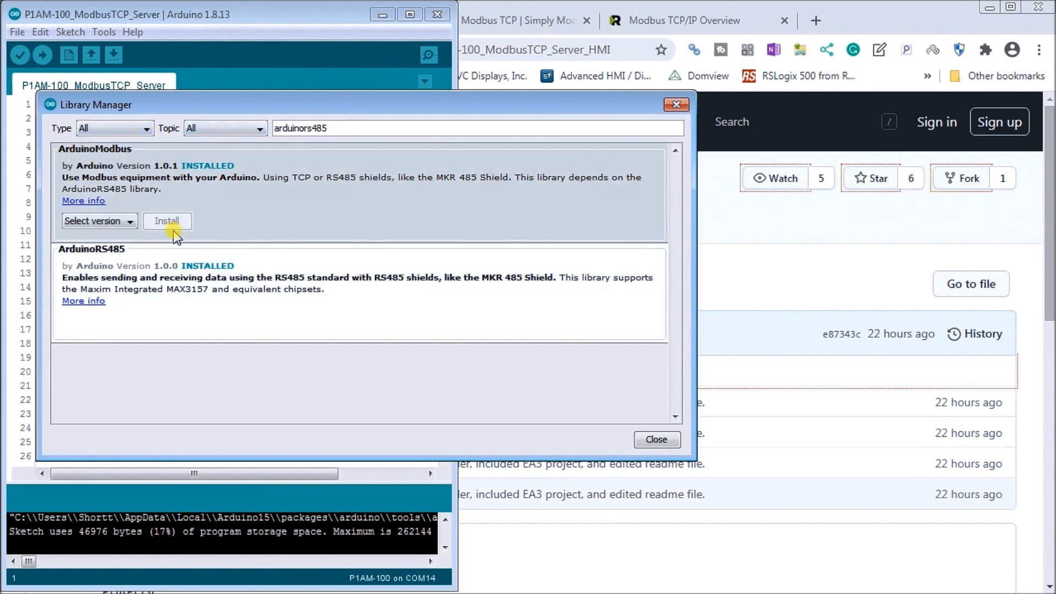
{"action": "mouse_move", "coordinate": [126, 178]}
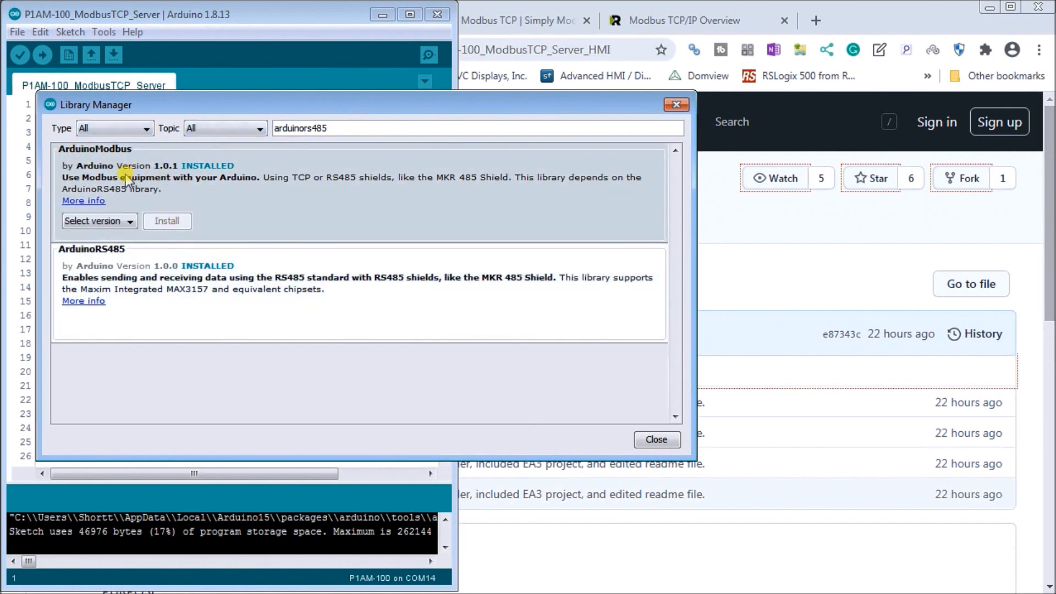
{"action": "mouse_move", "coordinate": [194, 148]}
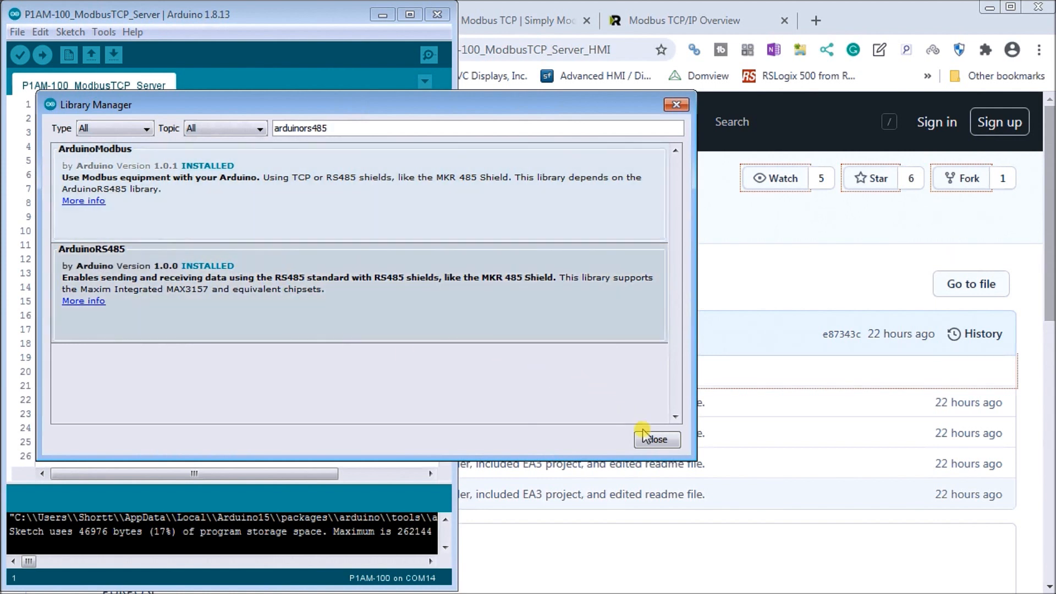
Close the Library Manager and scroll the sketch to review its MAC and IP address declarations.
{"action": "left_click", "coordinate": [655, 438]}
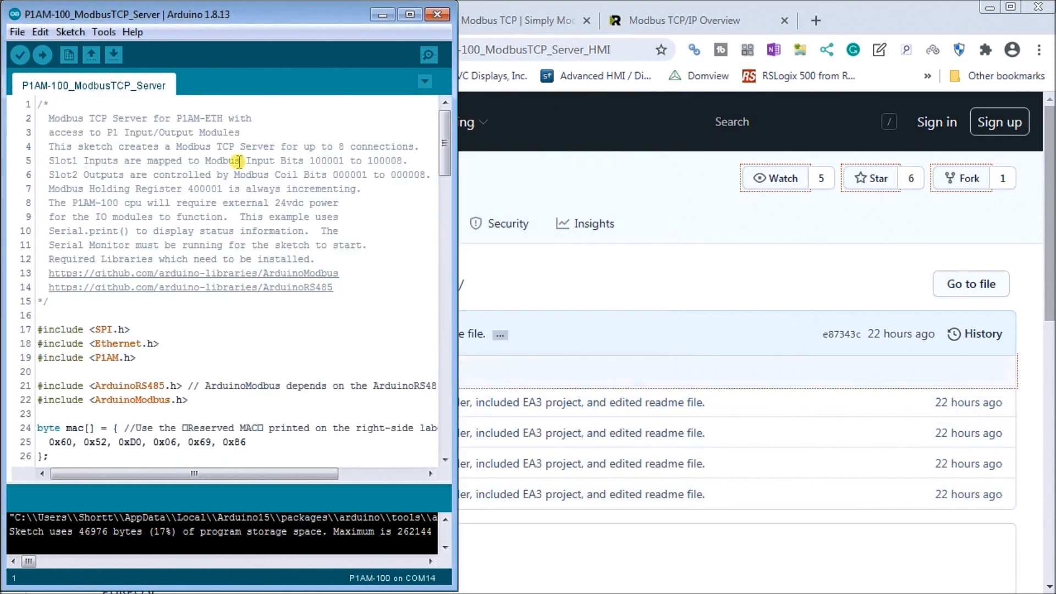
{"action": "mouse_move", "coordinate": [106, 355]}
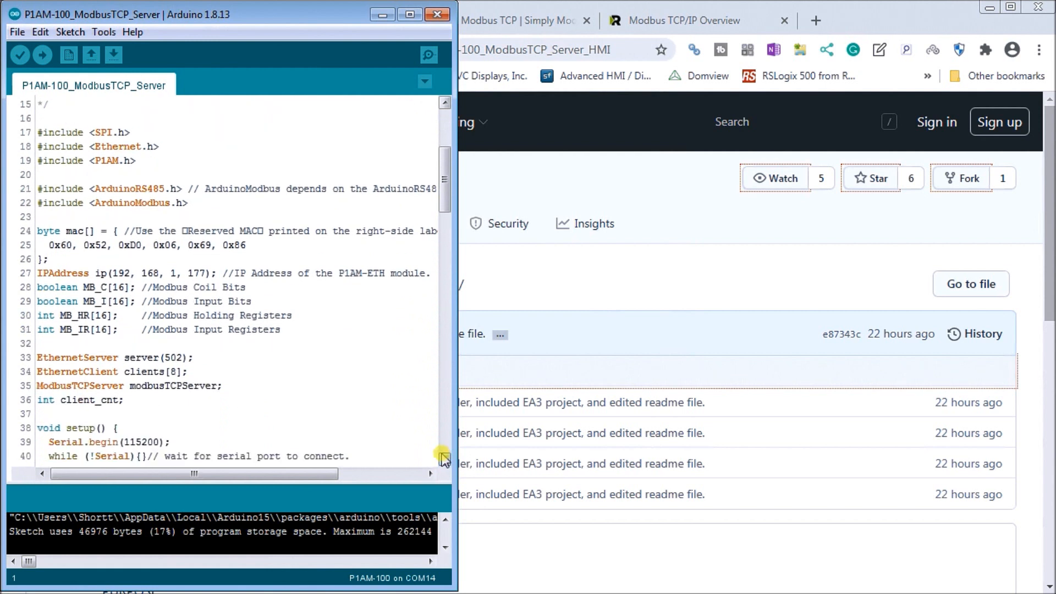
{"action": "scroll", "scroll_direction": "down", "scroll_amount": 3}
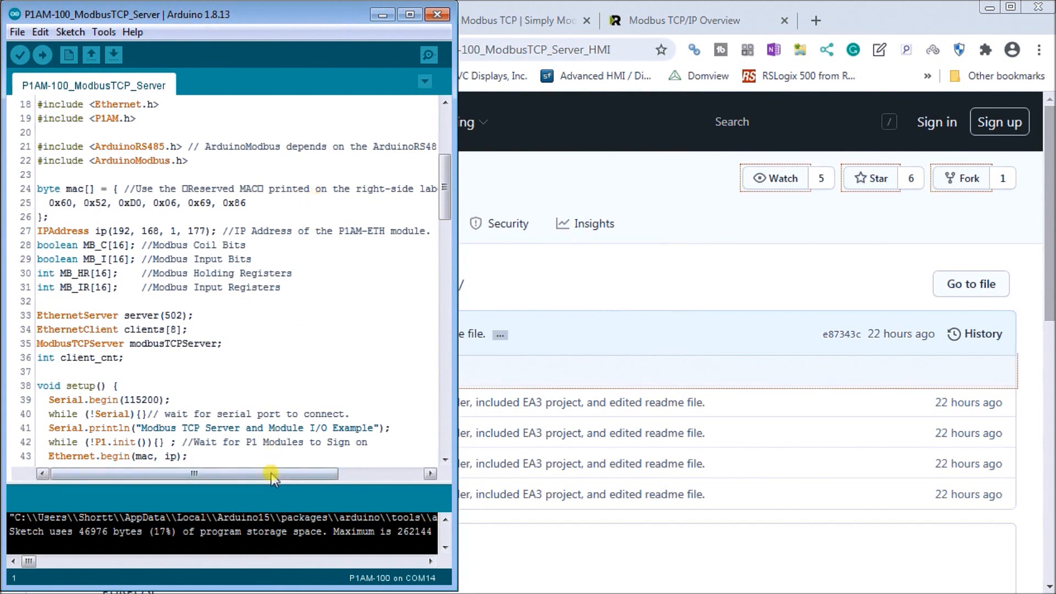
{"action": "left_click_drag", "start_coordinate": [270, 473], "coordinate": [374, 474]}
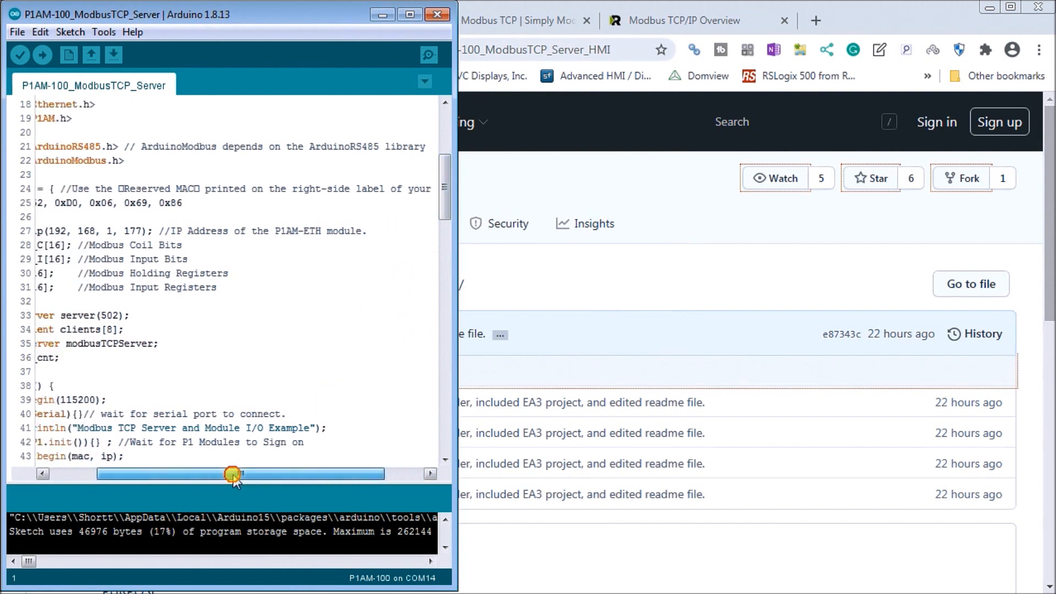
{"action": "left_click_drag", "start_coordinate": [236, 474], "coordinate": [194, 474]}
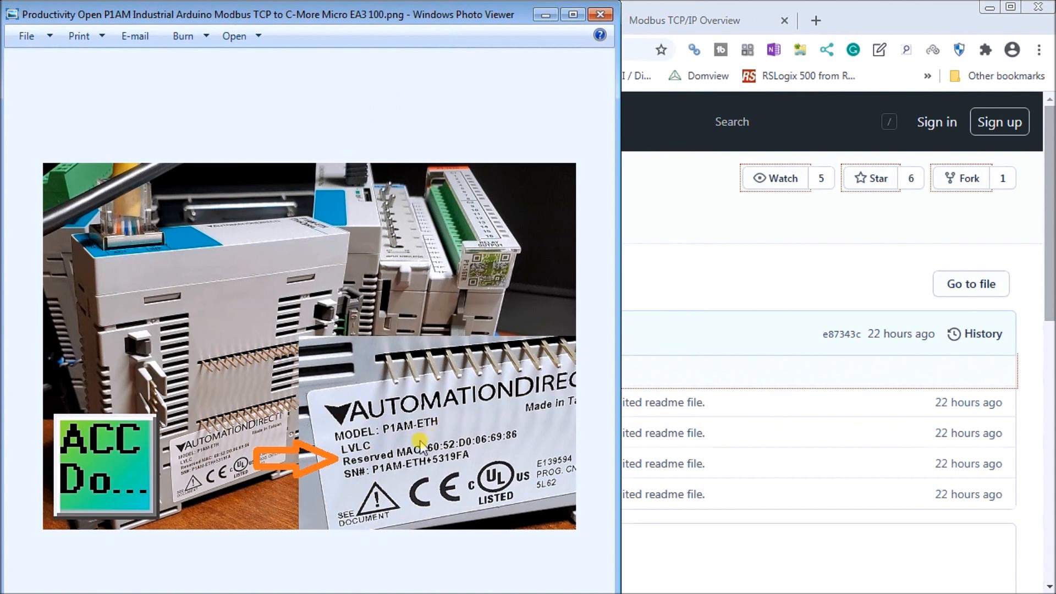
{"action": "mouse_move", "coordinate": [531, 435]}
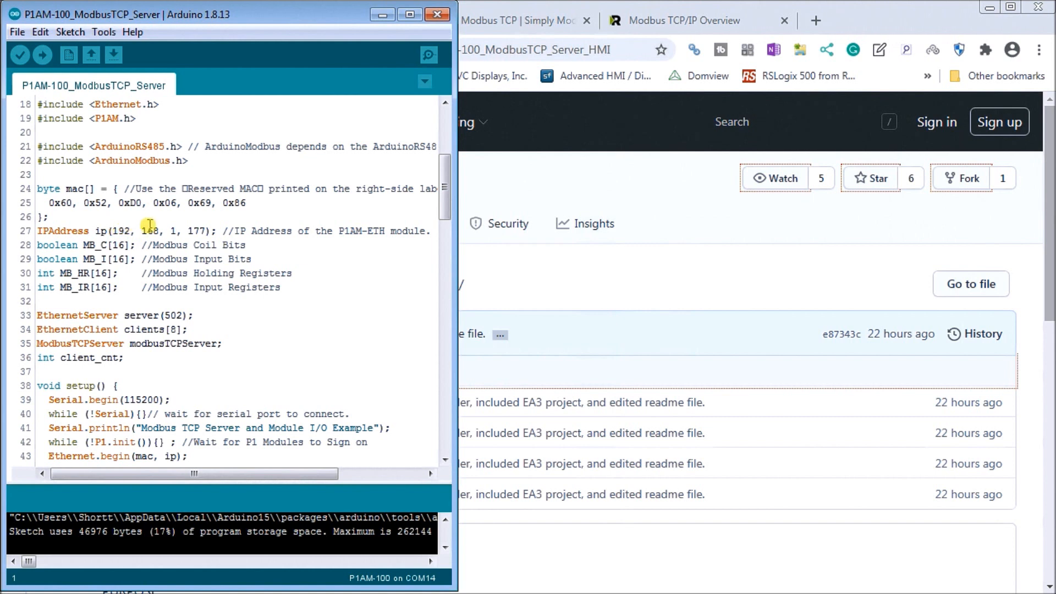
{"action": "mouse_move", "coordinate": [205, 224]}
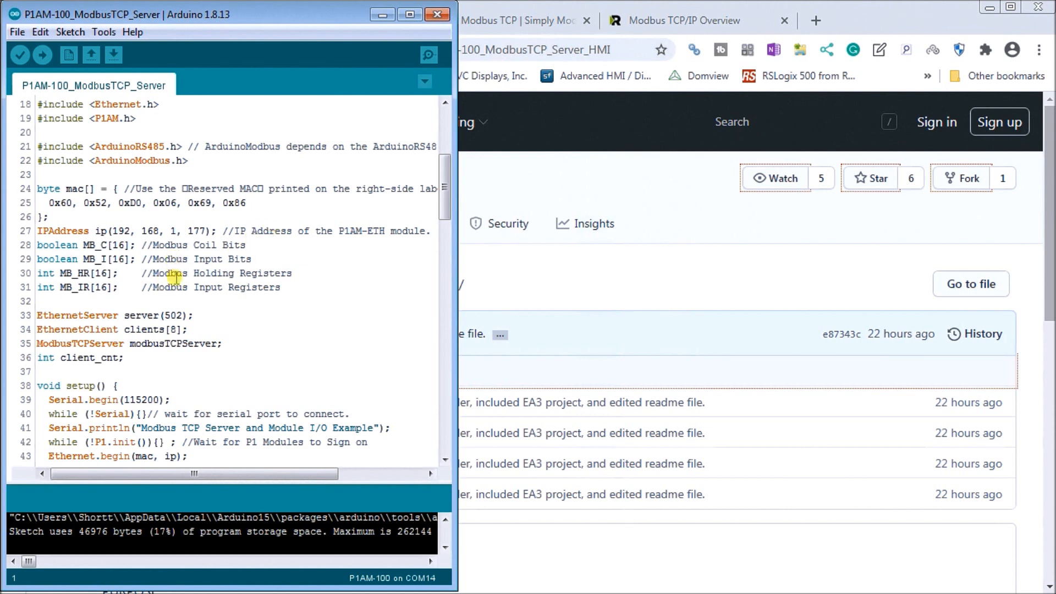
{"action": "mouse_move", "coordinate": [168, 299]}
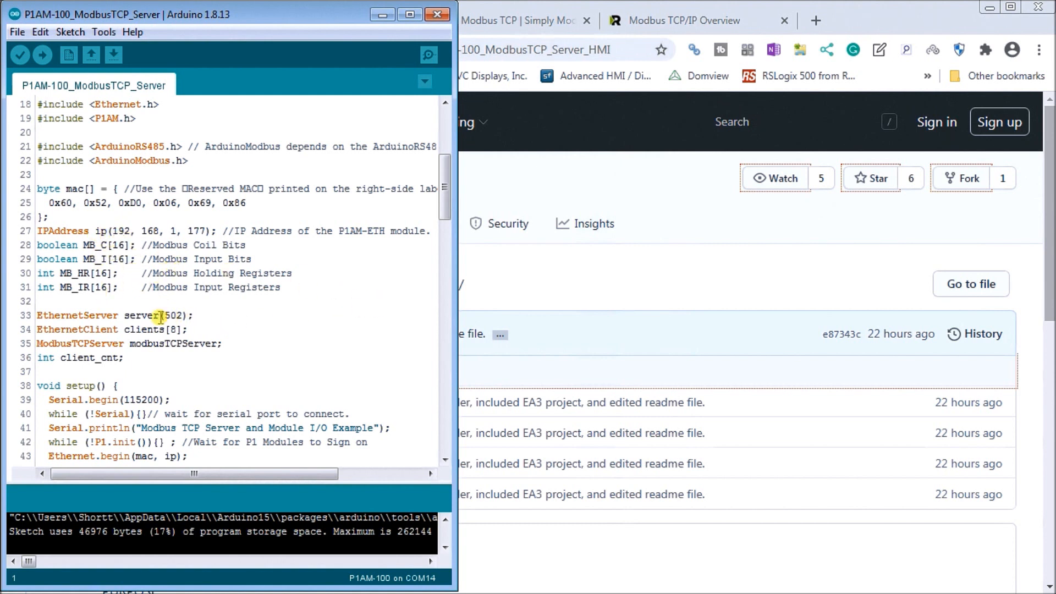
{"action": "left_click", "coordinate": [202, 318]}
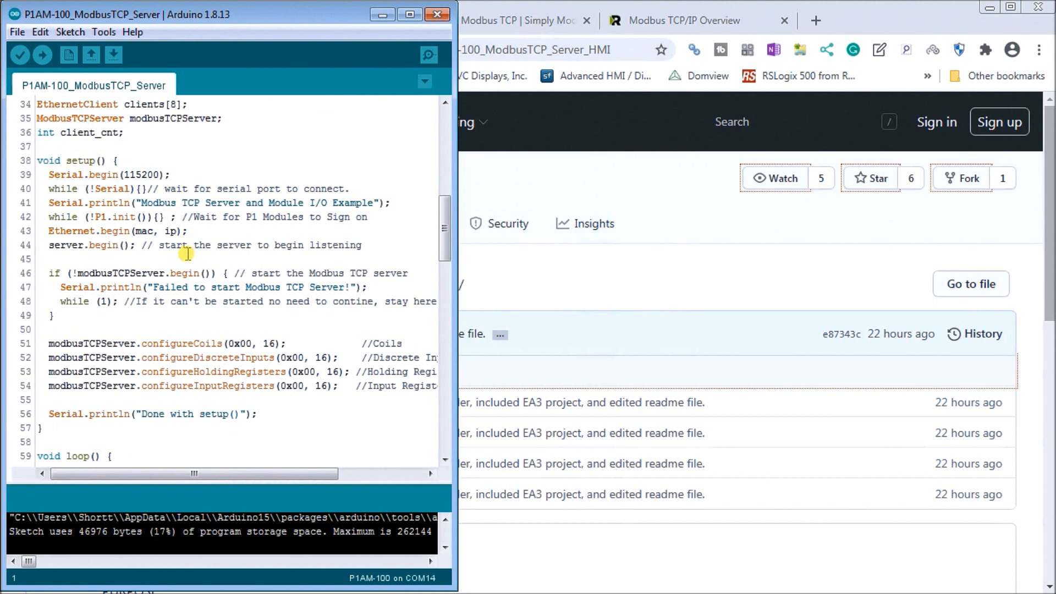
{"action": "mouse_move", "coordinate": [238, 232]}
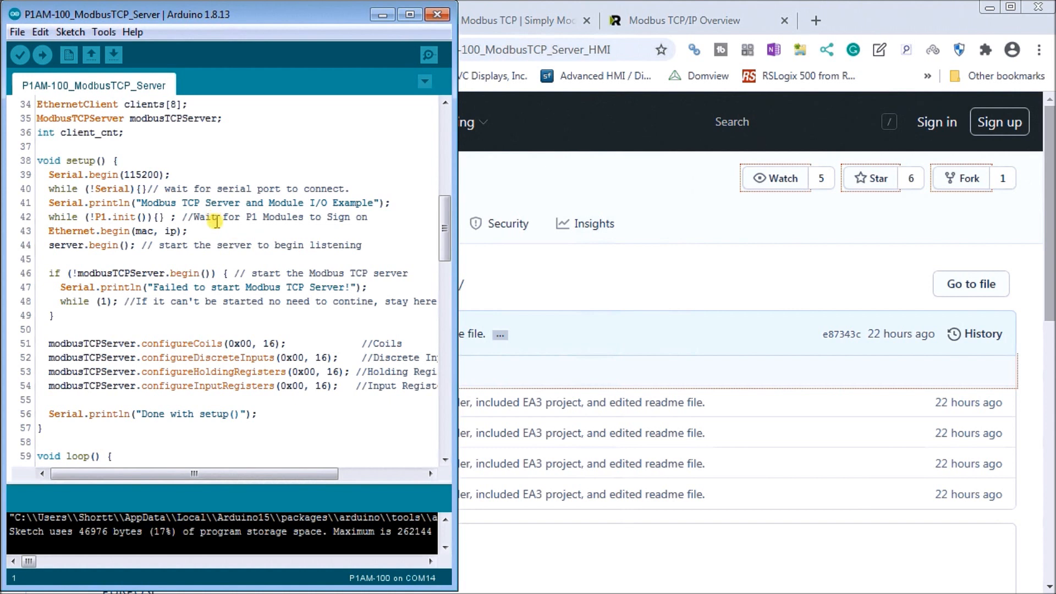
{"action": "mouse_move", "coordinate": [216, 230]}
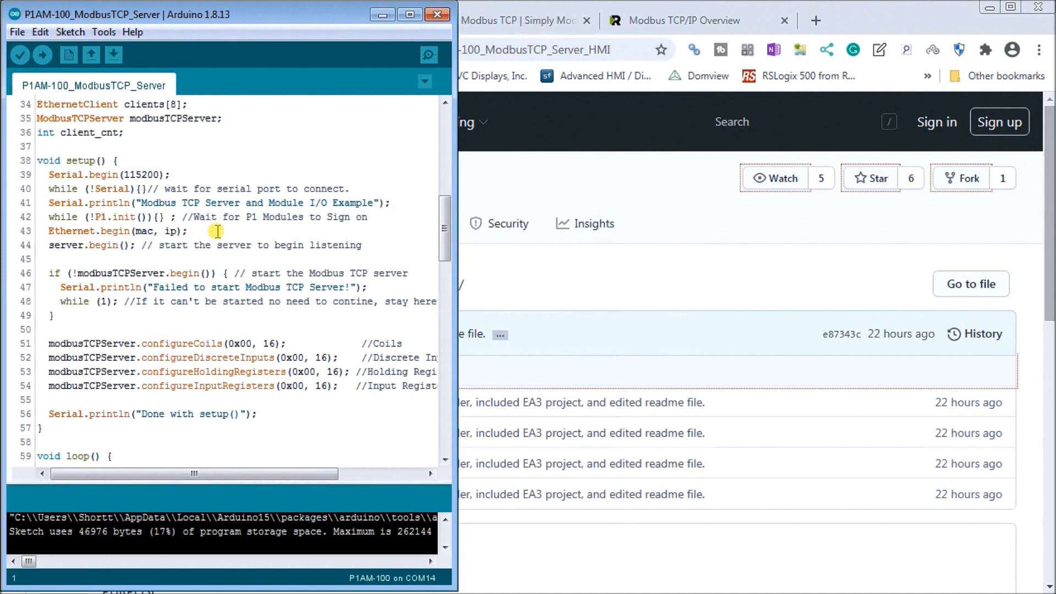
{"action": "mouse_move", "coordinate": [198, 253]}
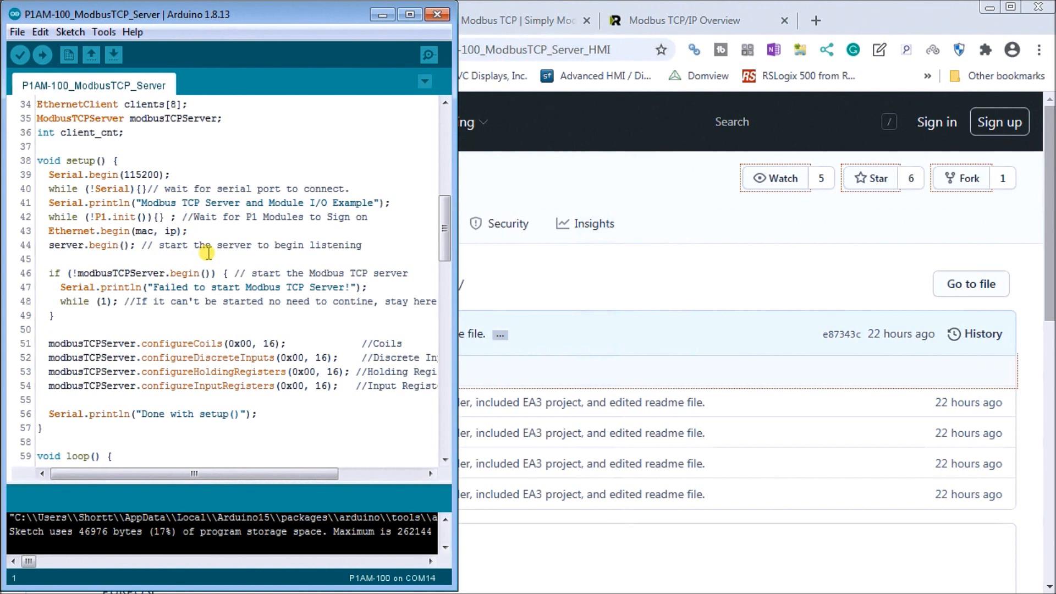
{"action": "scroll", "scroll_direction": "down", "scroll_amount": 3}
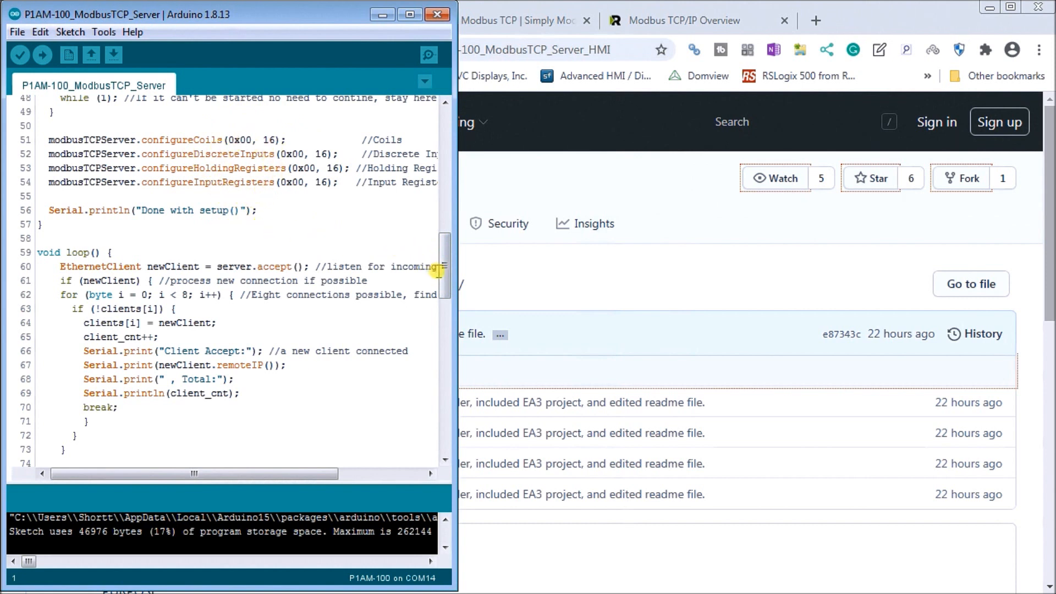
{"action": "scroll", "scroll_direction": "down", "scroll_amount": 3}
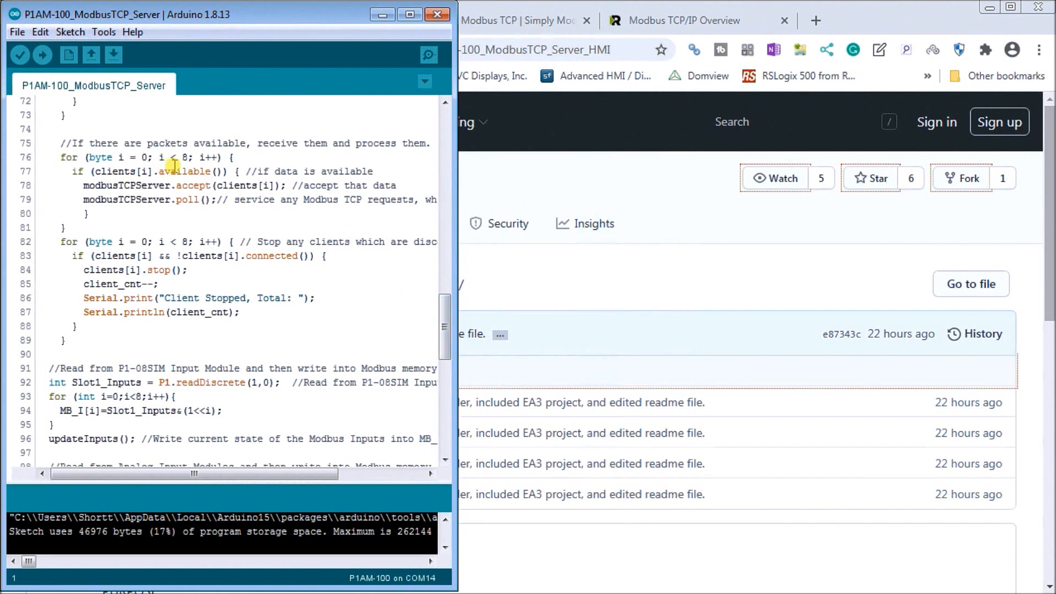
{"action": "mouse_move", "coordinate": [323, 218]}
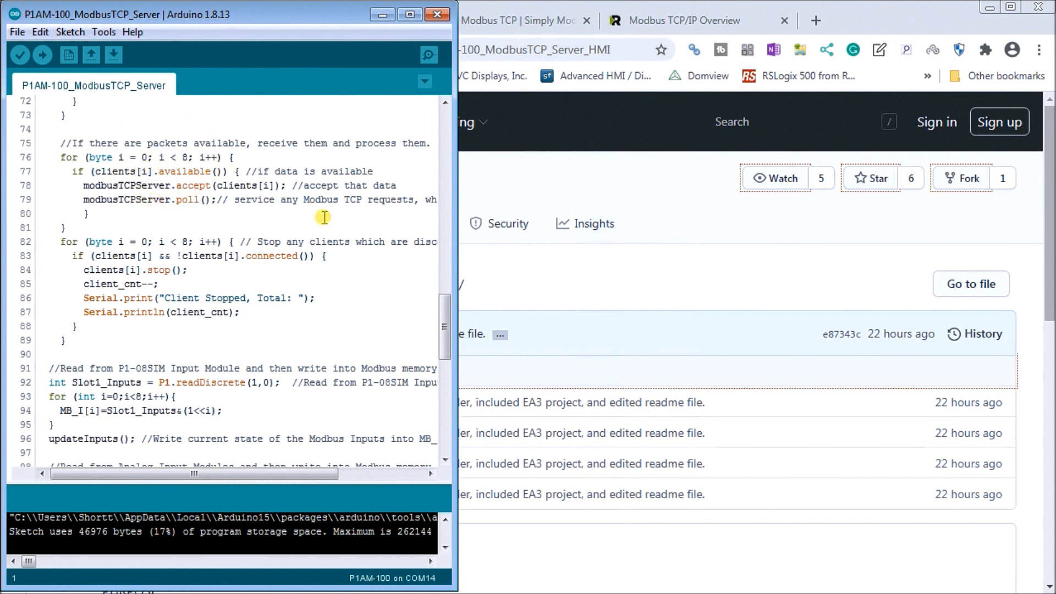
{"action": "scroll", "scroll_direction": "down", "scroll_amount": 3}
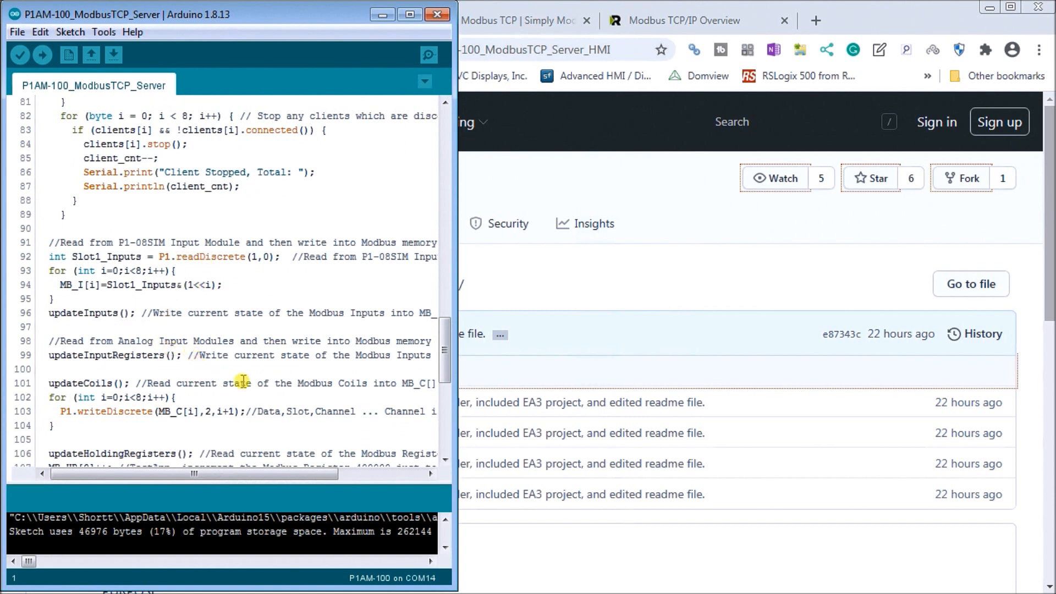
{"action": "scroll", "scroll_direction": "down", "scroll_amount": 3}
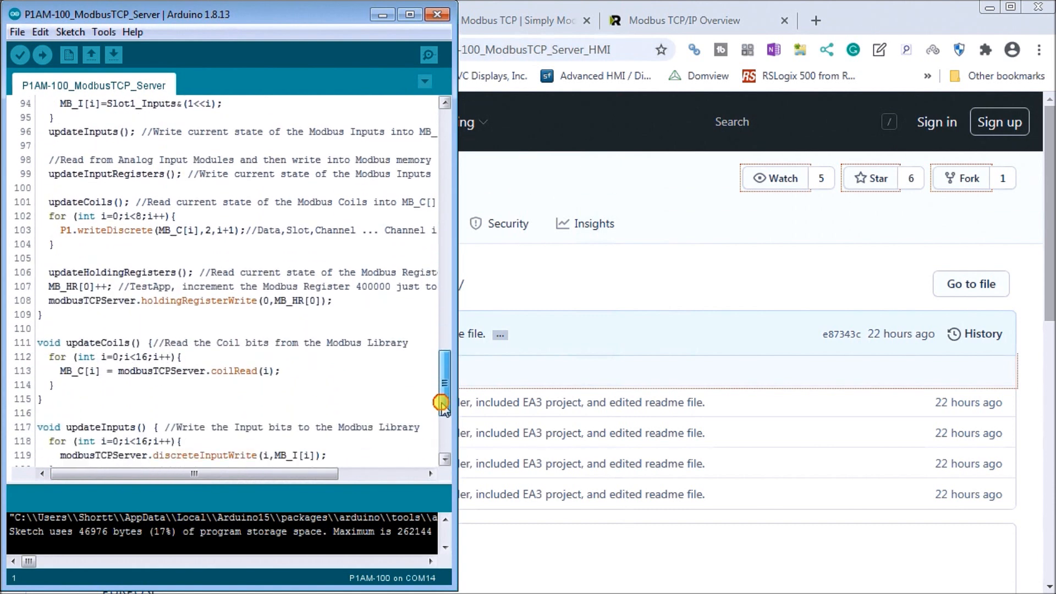
{"action": "scroll", "scroll_direction": "down", "scroll_amount": 3}
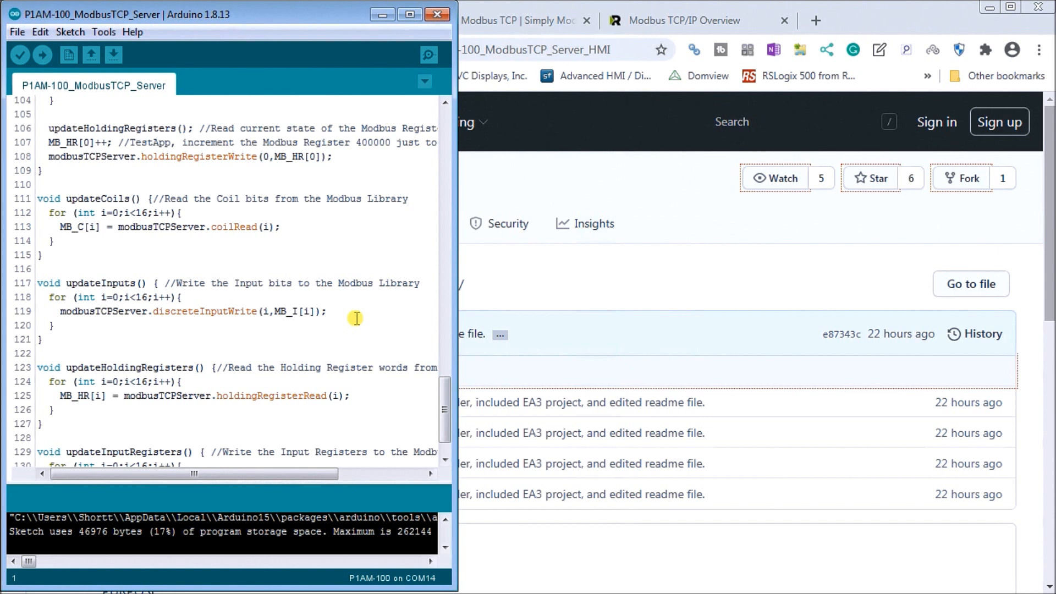
{"action": "mouse_move", "coordinate": [369, 320]}
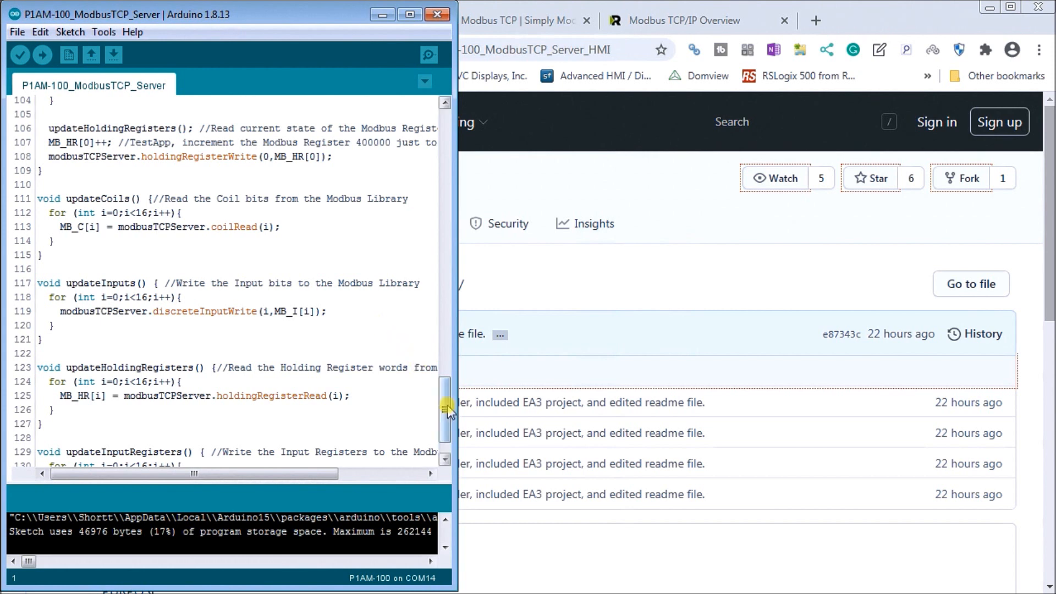
{"action": "left_click_drag", "start_coordinate": [446, 408], "coordinate": [446, 394]}
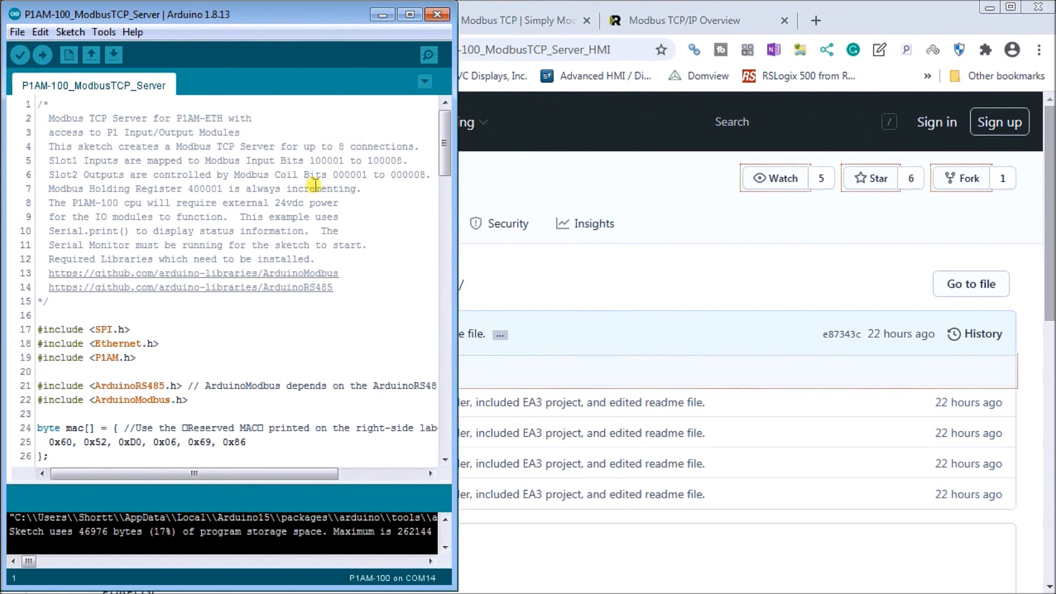
{"action": "mouse_move", "coordinate": [276, 108]}
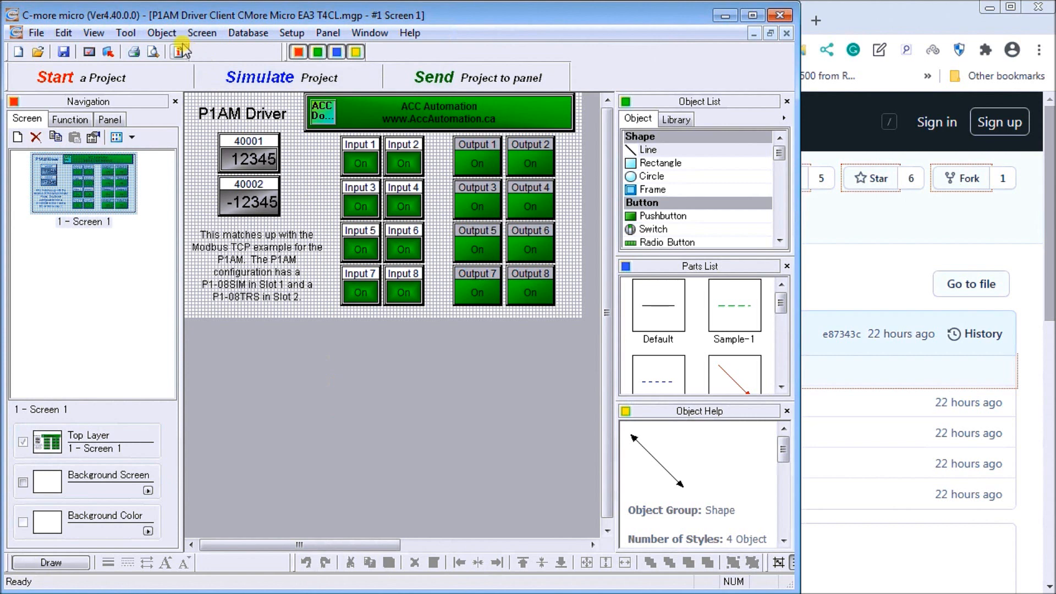
Open Panel Manager from Setup to view the EA3-T4CL ports and Ethernet device DEV001.
{"action": "left_click", "coordinate": [291, 32]}
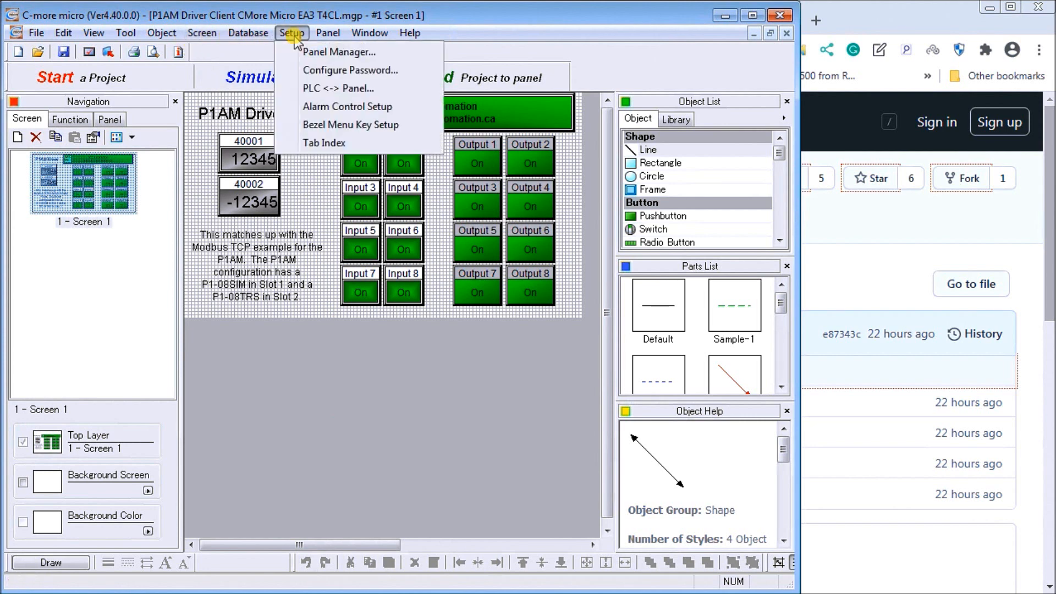
{"action": "mouse_move", "coordinate": [338, 52]}
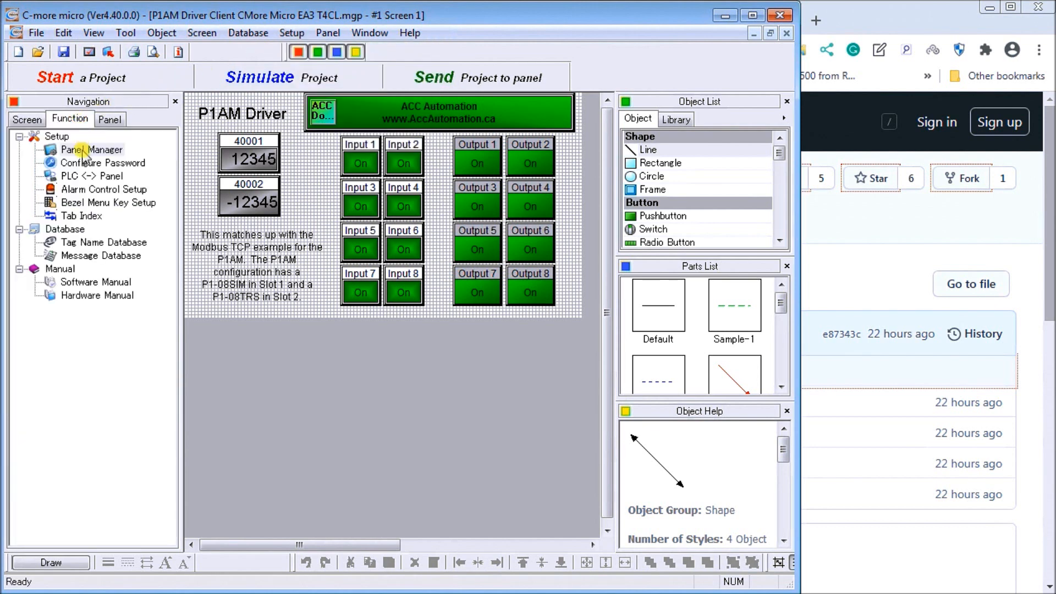
{"action": "left_click", "coordinate": [91, 149]}
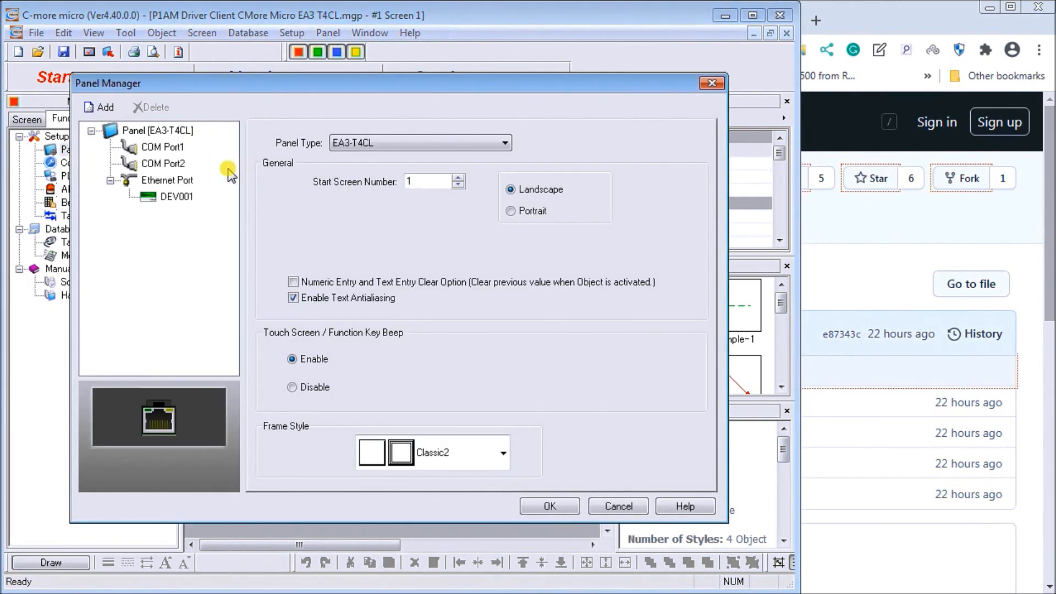
Check DEV001's Modbus TCP/IP settings (192.168.1.177, port 502), then close Panel Manager.
{"action": "left_click", "coordinate": [176, 195]}
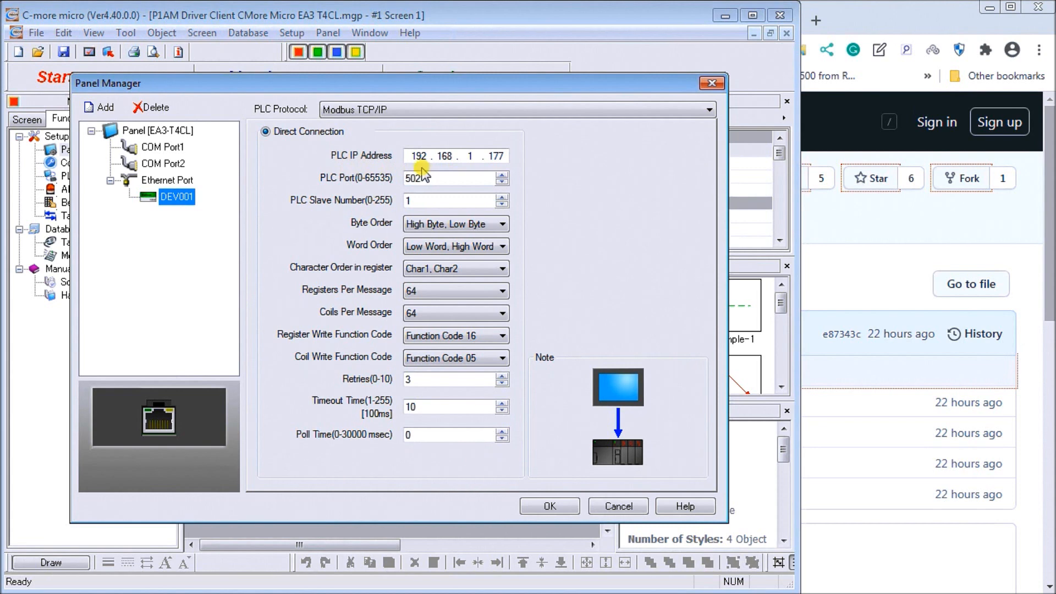
{"action": "mouse_move", "coordinate": [489, 168]}
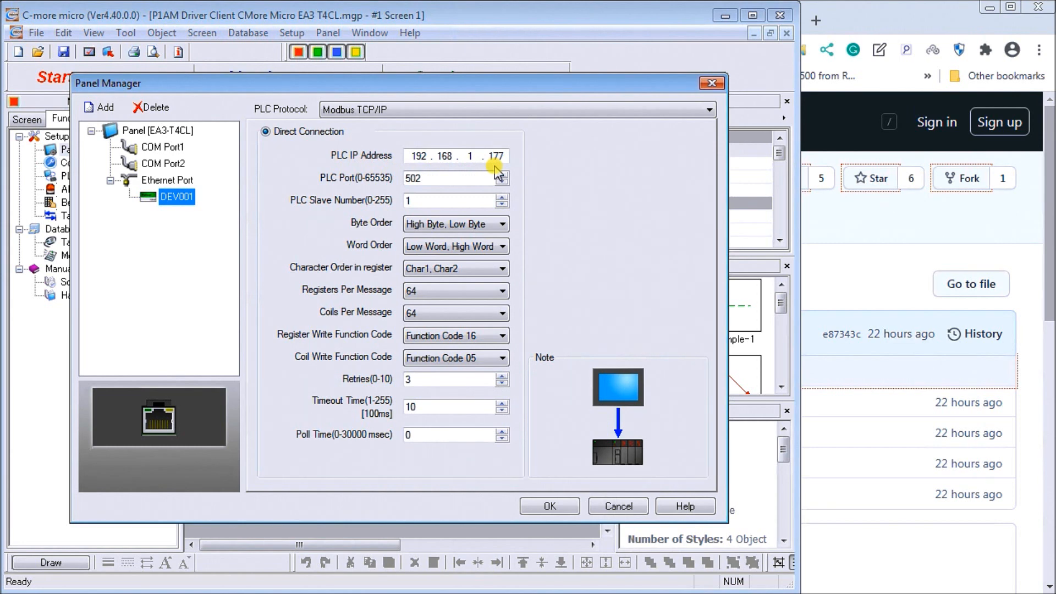
{"action": "mouse_move", "coordinate": [465, 169]}
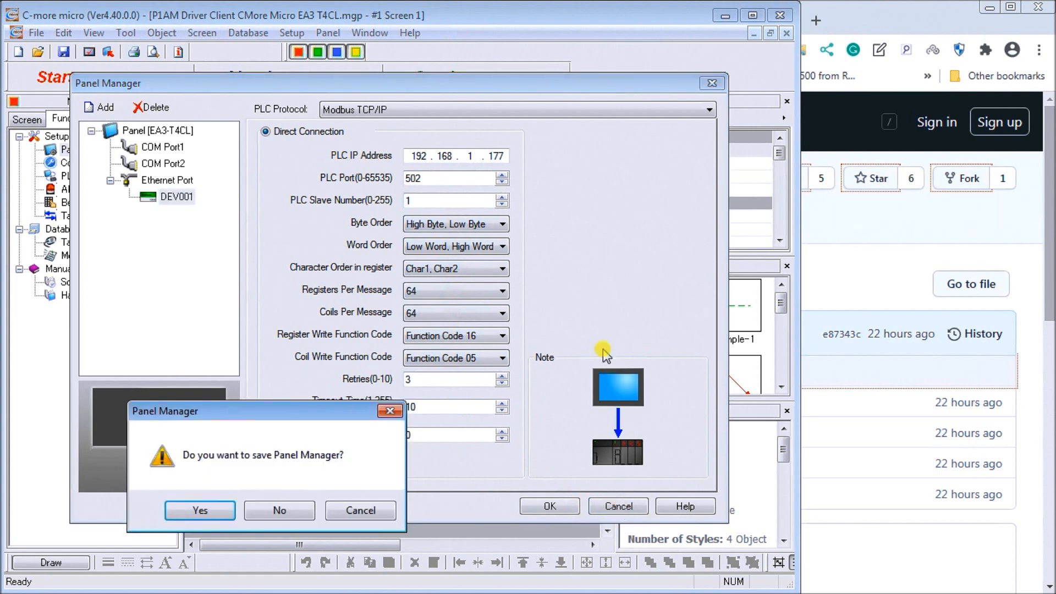
{"action": "left_click", "coordinate": [200, 510]}
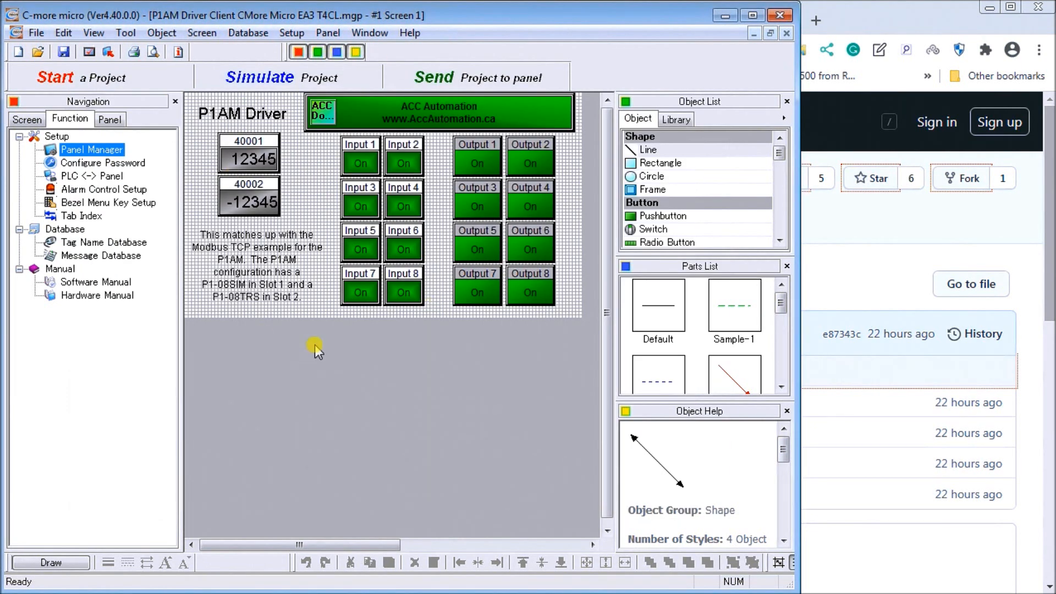
{"action": "mouse_move", "coordinate": [312, 197]}
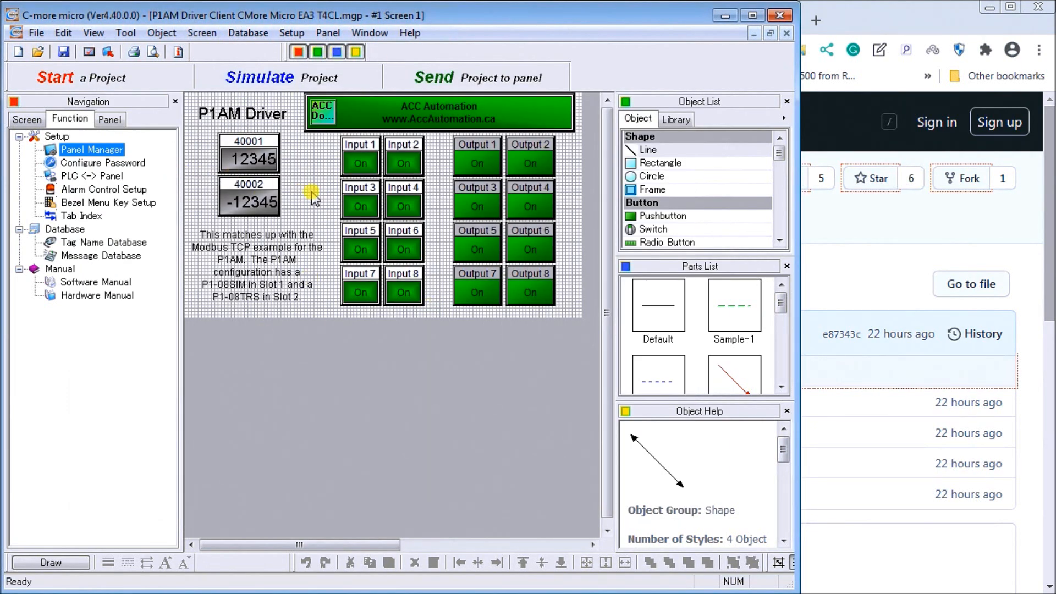
{"action": "mouse_move", "coordinate": [201, 32]}
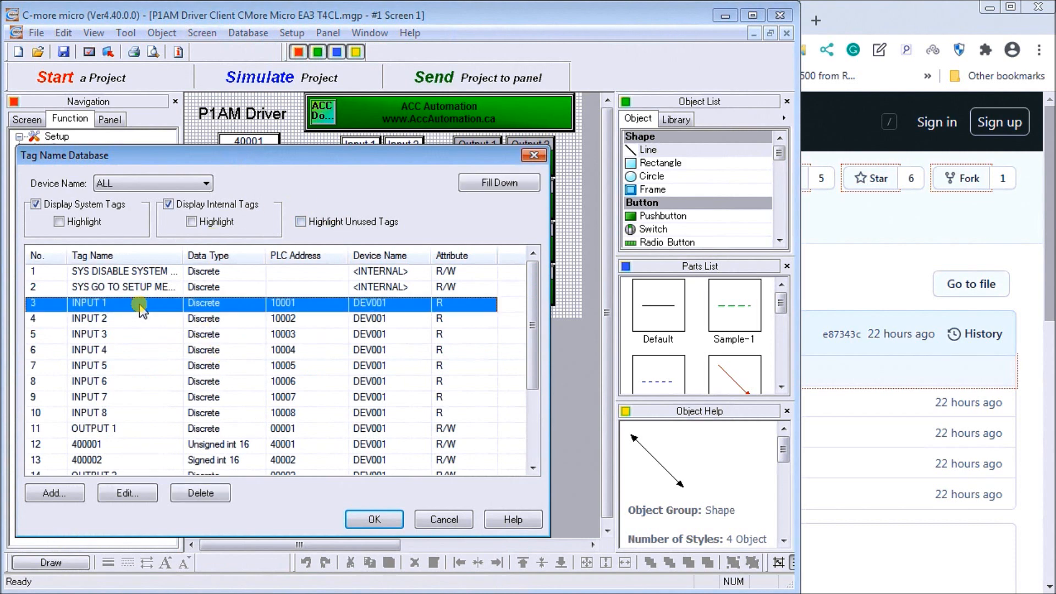
{"action": "mouse_move", "coordinate": [316, 312]}
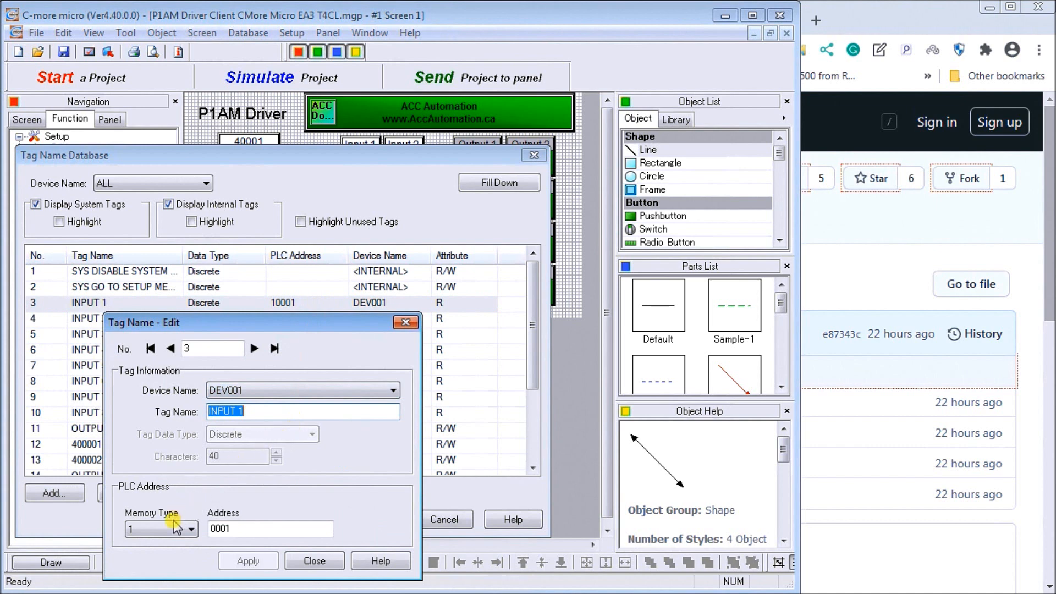
Inspect memory types and addresses of the INPUT, OUTPUT, 400001 and 400002 tags.
{"action": "left_click", "coordinate": [270, 528]}
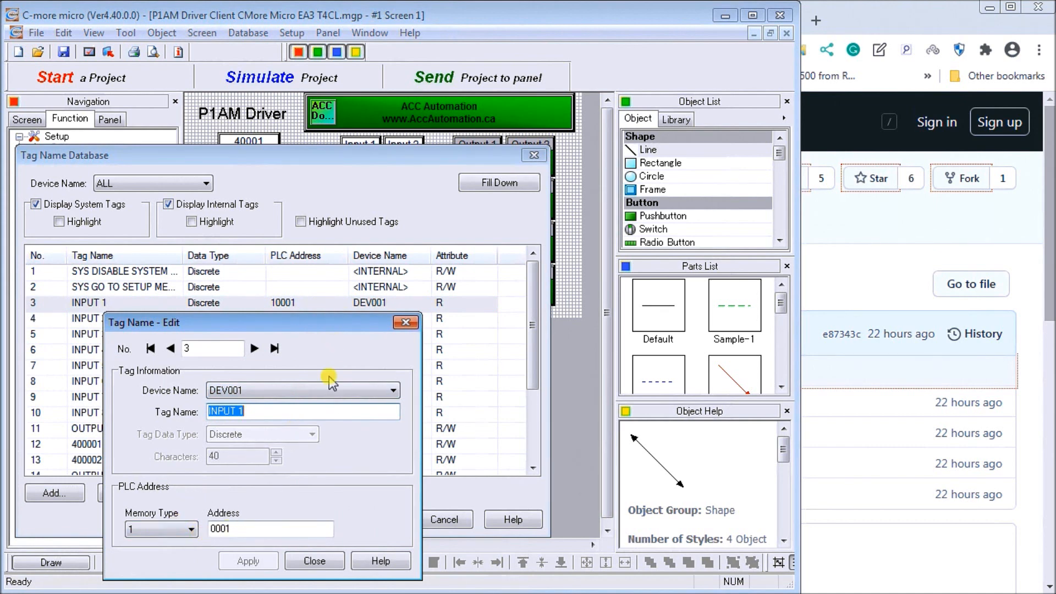
{"action": "left_click", "coordinate": [313, 560]}
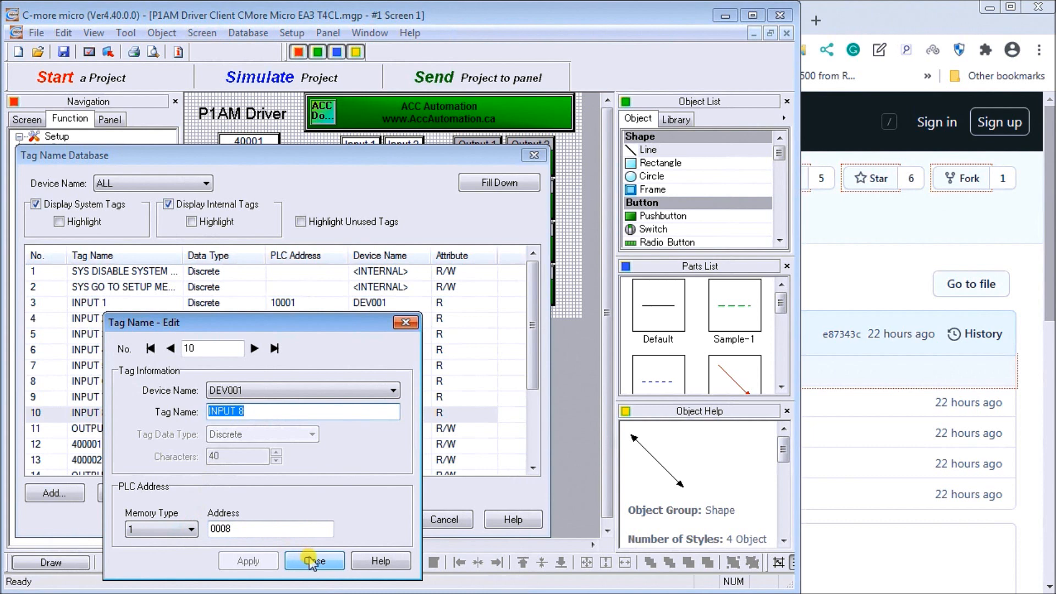
{"action": "left_click", "coordinate": [314, 561]}
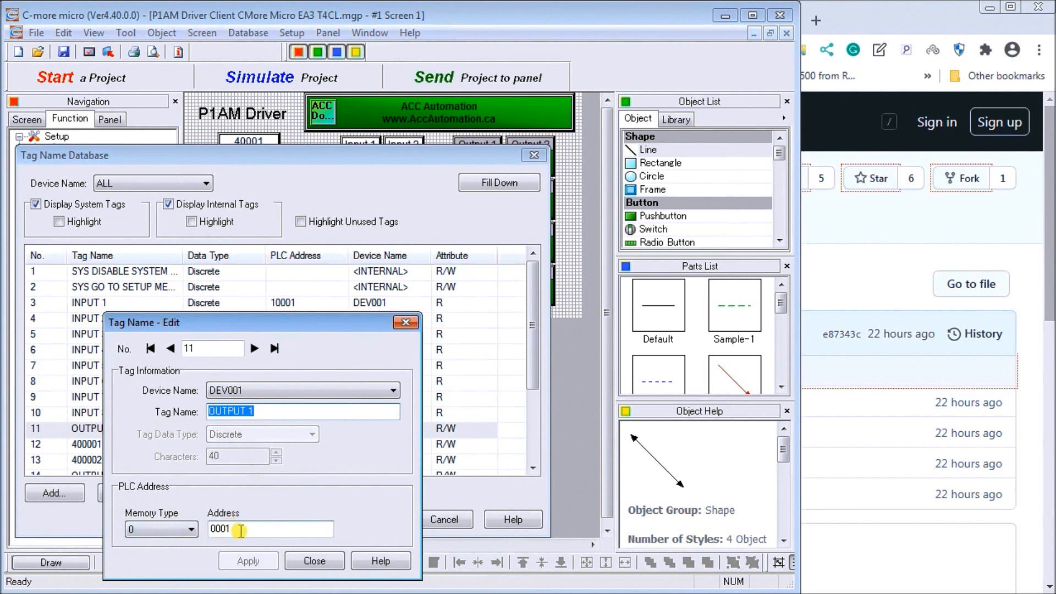
{"action": "left_click", "coordinate": [313, 560]}
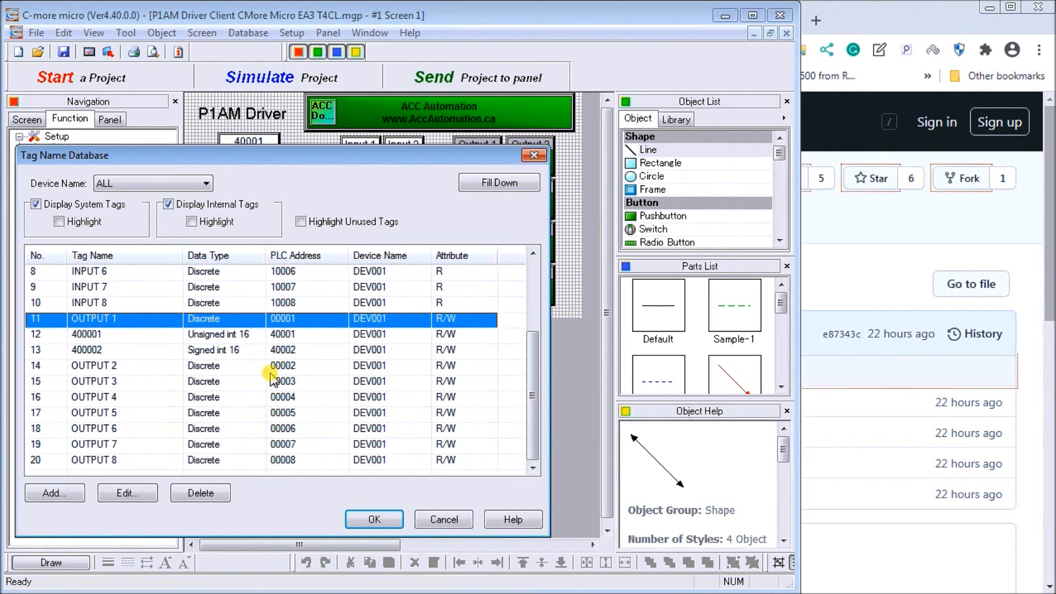
{"action": "mouse_move", "coordinate": [138, 337]}
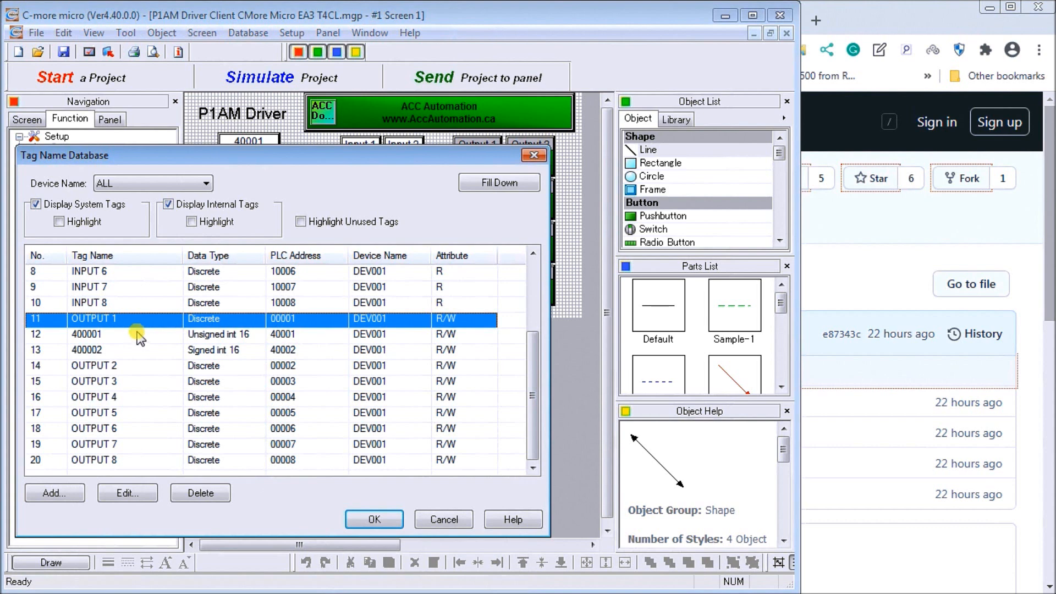
{"action": "left_click", "coordinate": [135, 334]}
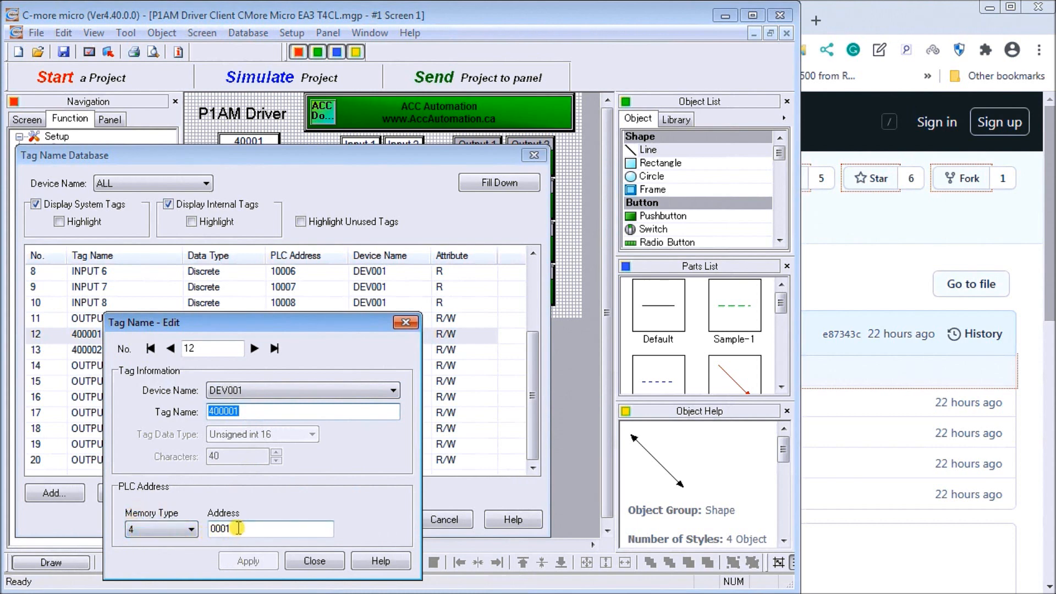
{"action": "left_click", "coordinate": [313, 561]}
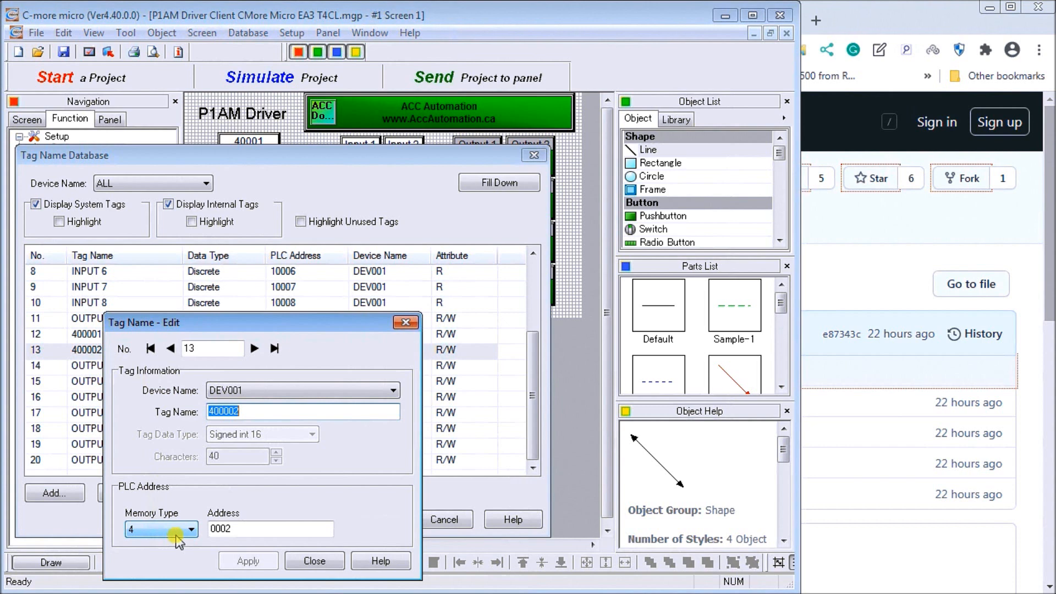
{"action": "left_click", "coordinate": [312, 560]}
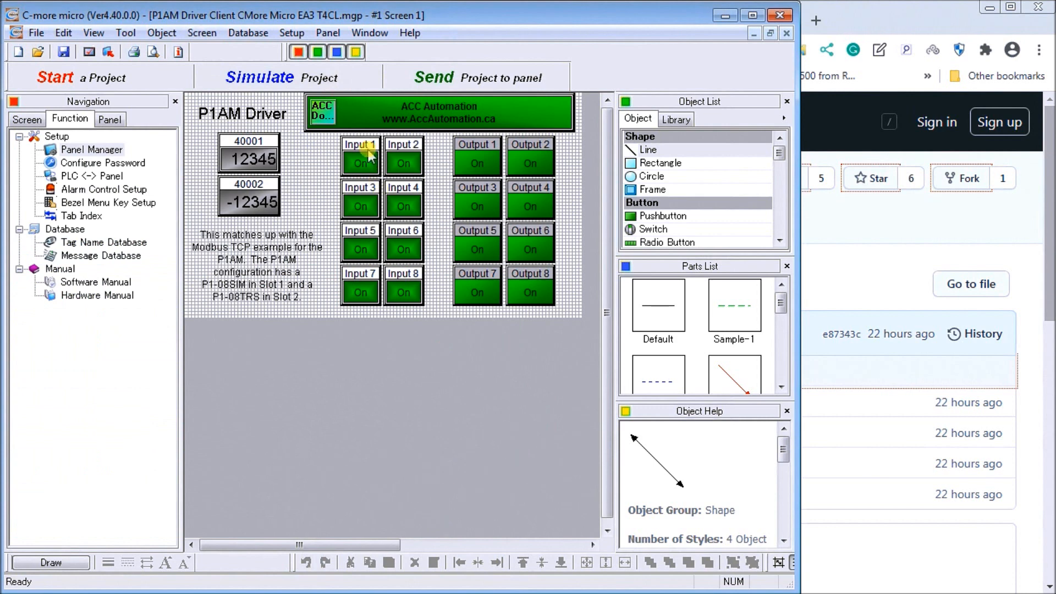
{"action": "left_click", "coordinate": [360, 163]}
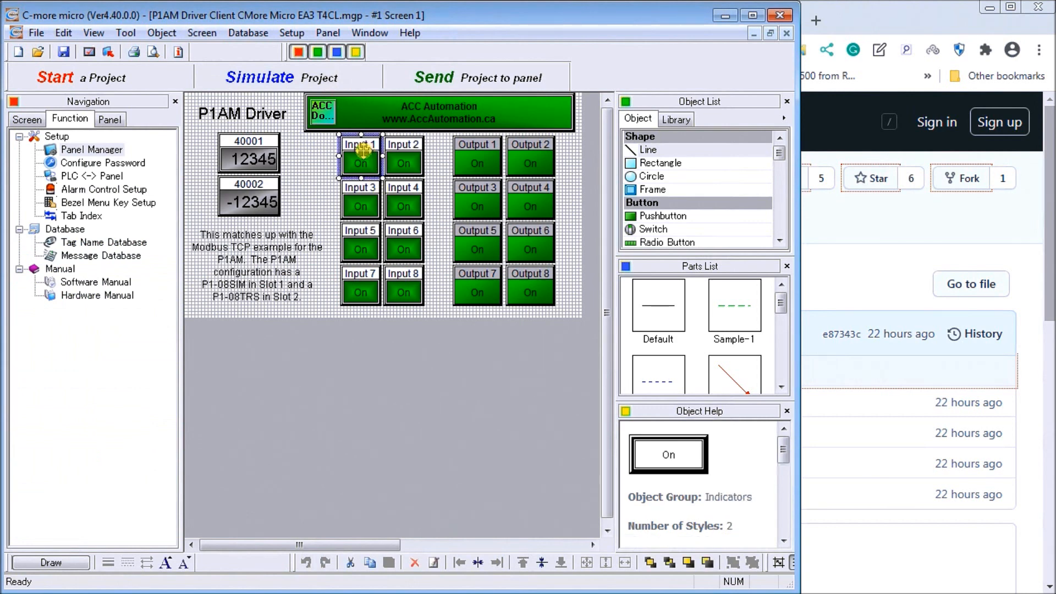
{"action": "double_click", "coordinate": [360, 155]}
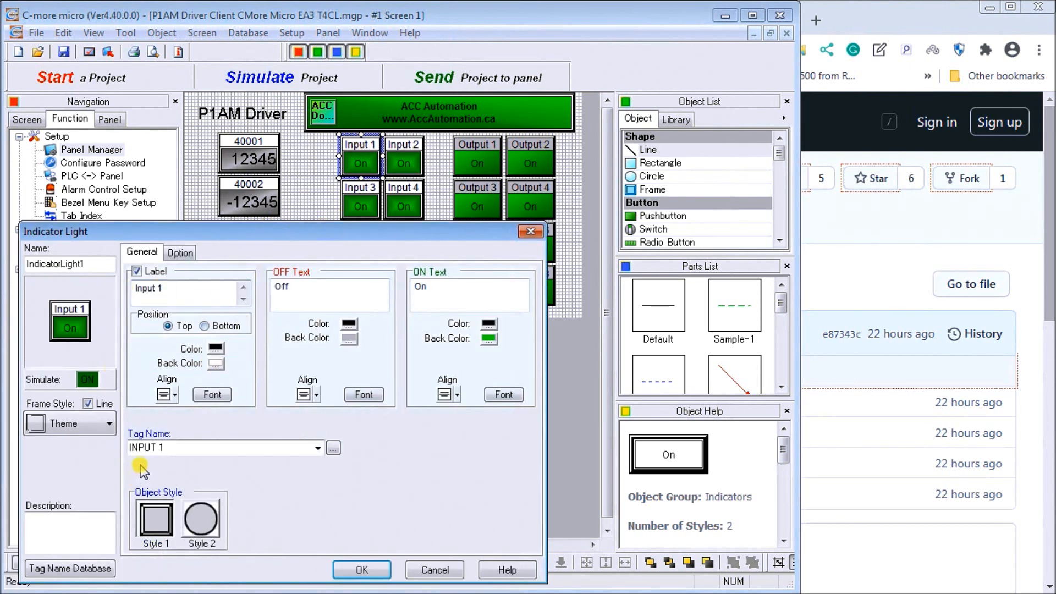
{"action": "left_click", "coordinate": [361, 569]}
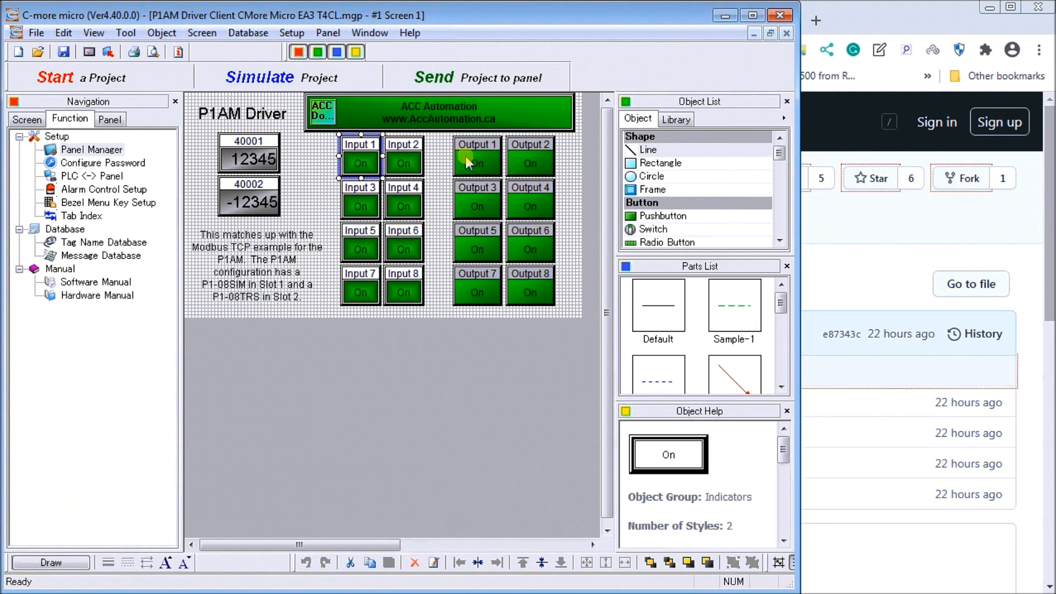
{"action": "double_click", "coordinate": [477, 156]}
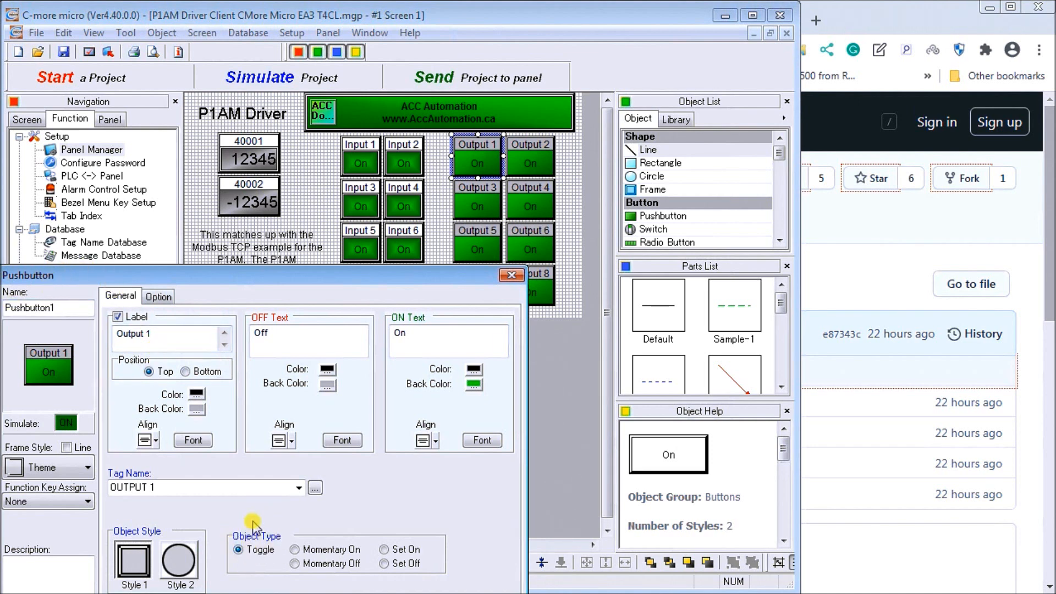
{"action": "mouse_move", "coordinate": [290, 329]}
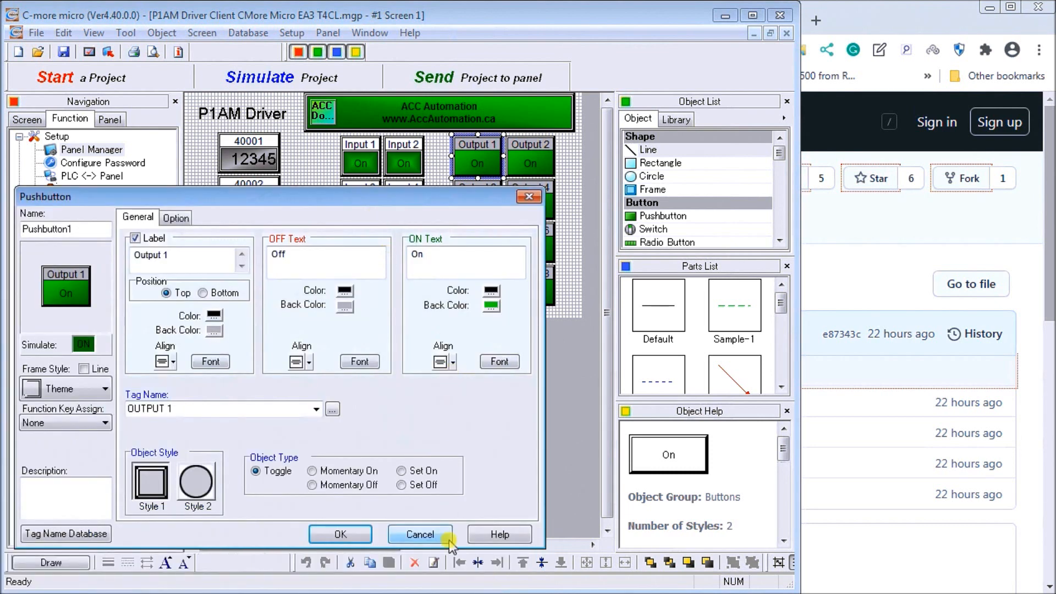
{"action": "left_click", "coordinate": [419, 534]}
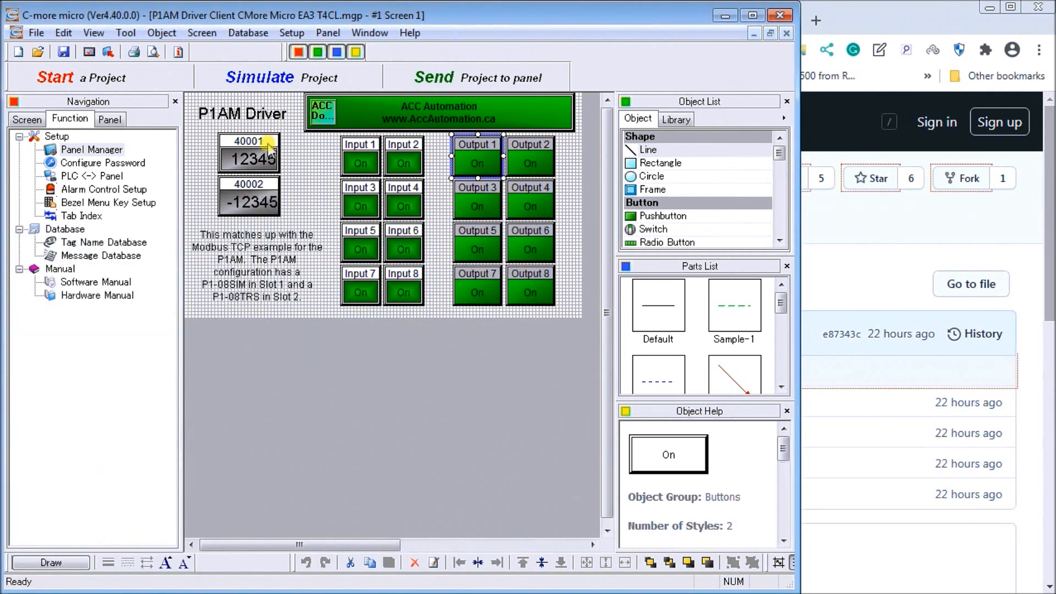
{"action": "left_click", "coordinate": [249, 156]}
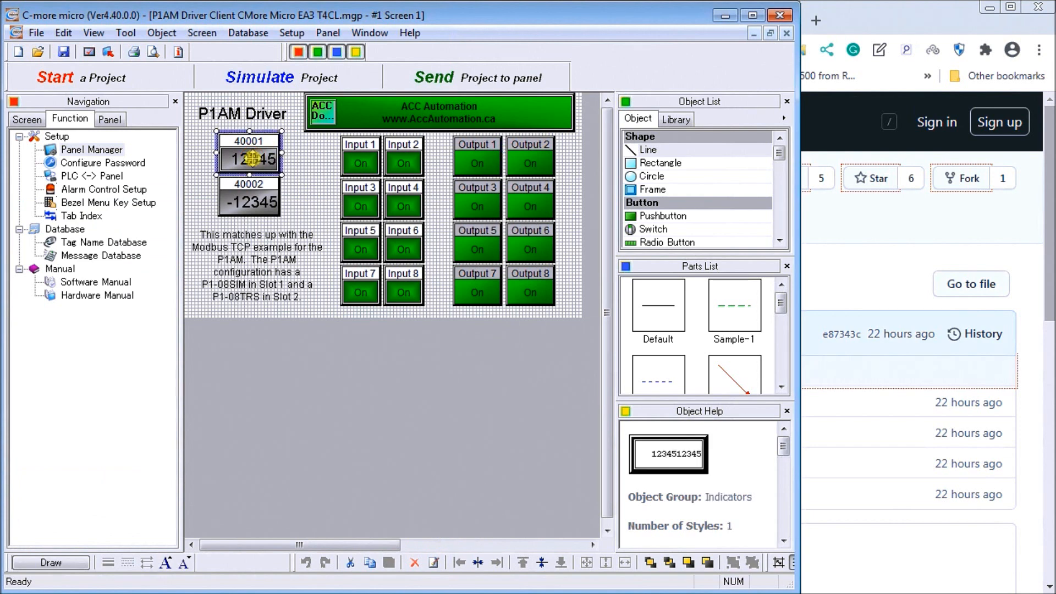
{"action": "double_click", "coordinate": [248, 159]}
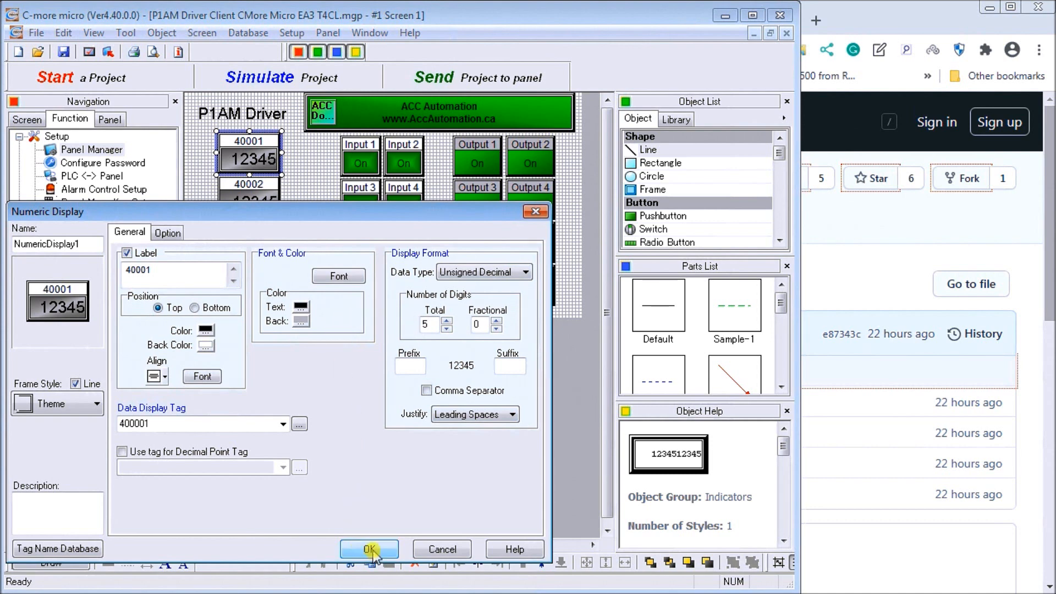
{"action": "left_click", "coordinate": [369, 549]}
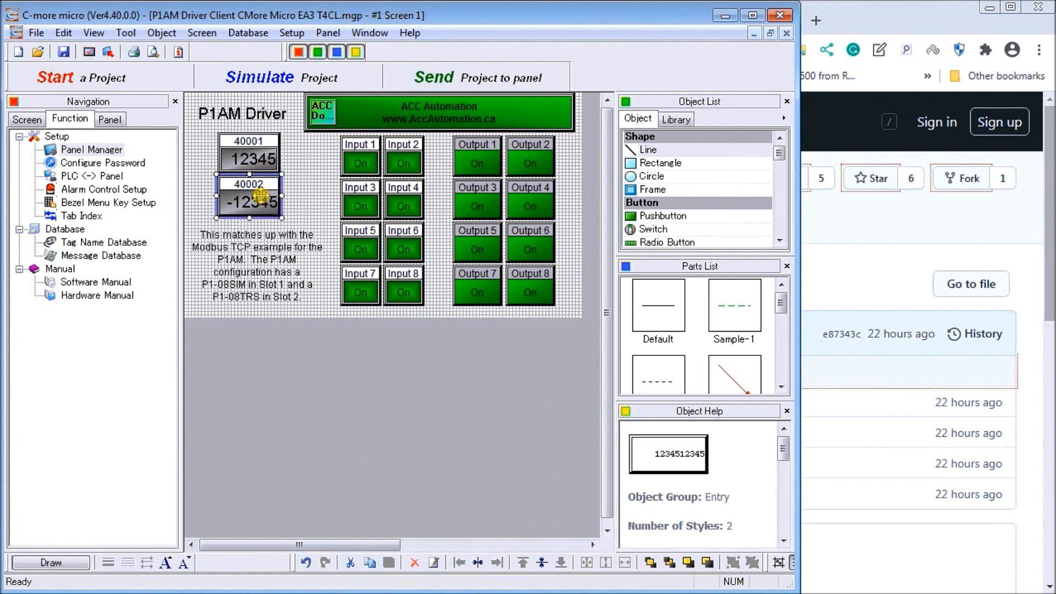
{"action": "double_click", "coordinate": [248, 199]}
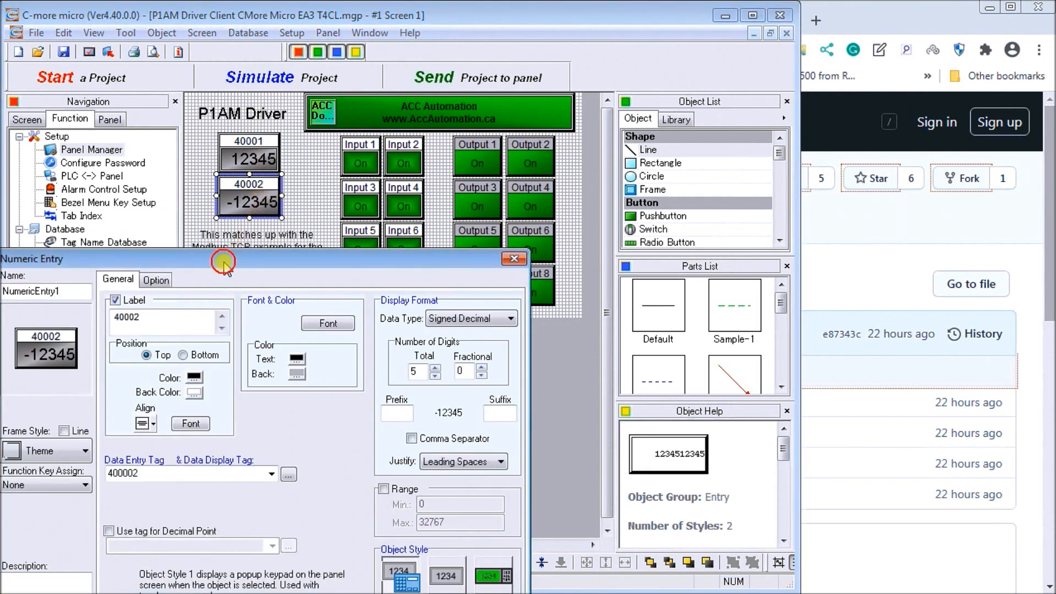
{"action": "left_click_drag", "start_coordinate": [222, 258], "coordinate": [66, 189]}
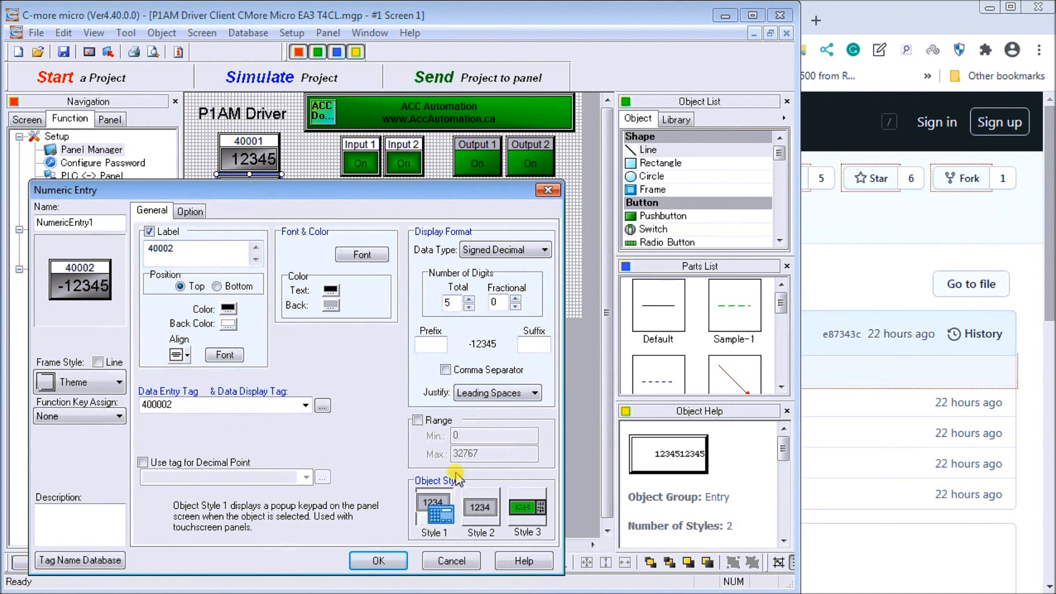
{"action": "mouse_move", "coordinate": [363, 411]}
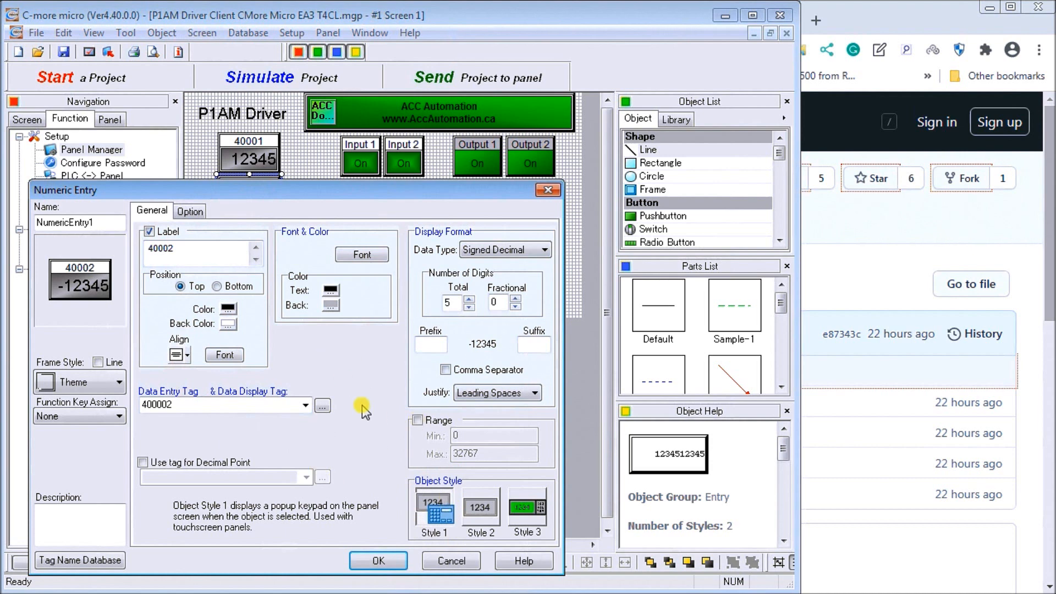
{"action": "left_click", "coordinate": [378, 560]}
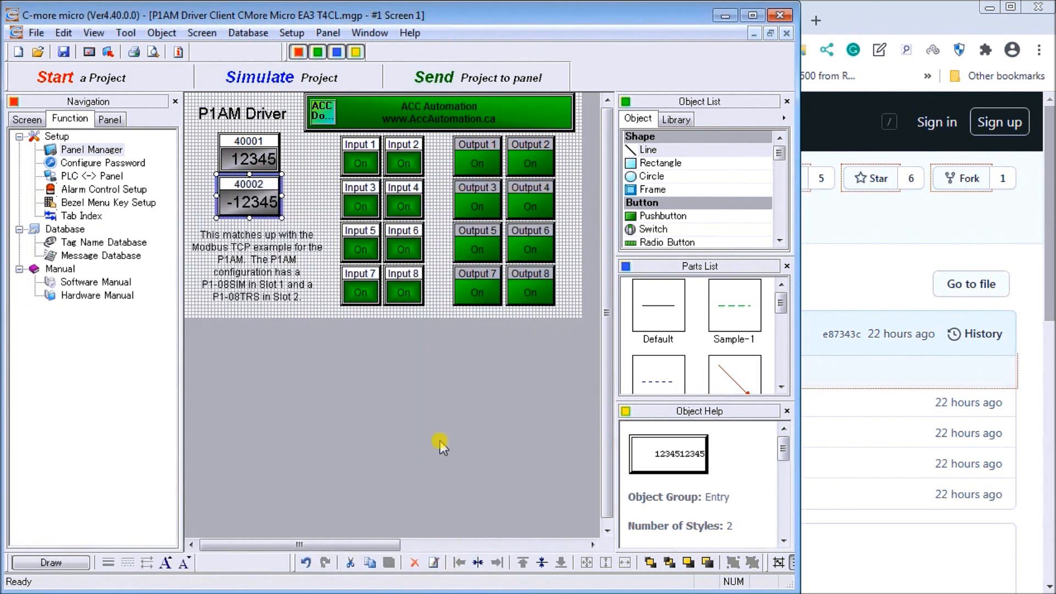
{"action": "mouse_move", "coordinate": [306, 331]}
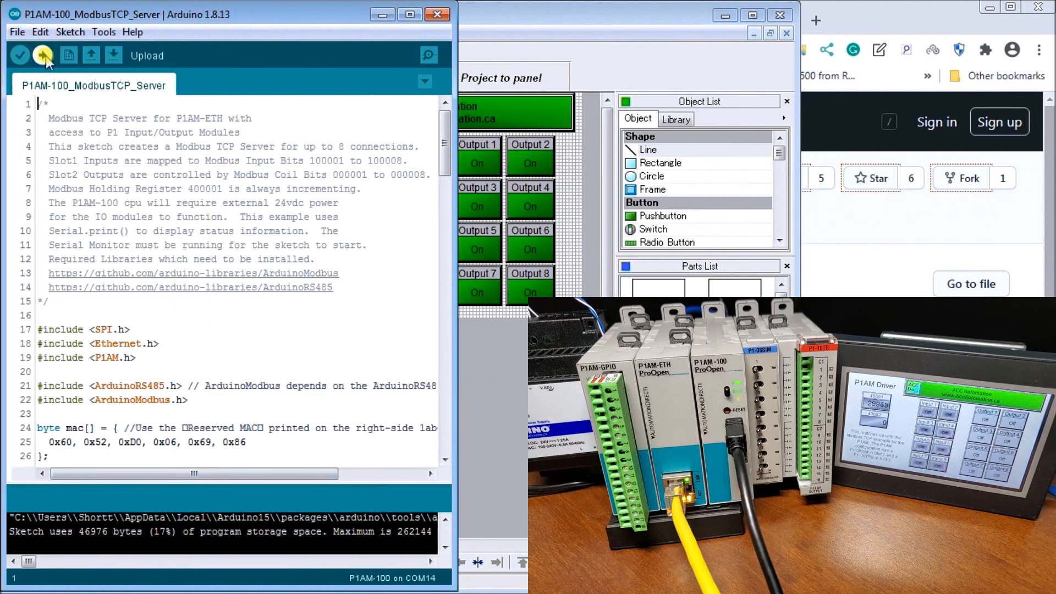
Upload the P1AM-100_ModbusTCP_Server sketch to the board and return to C-more Micro.
{"action": "left_click", "coordinate": [43, 55]}
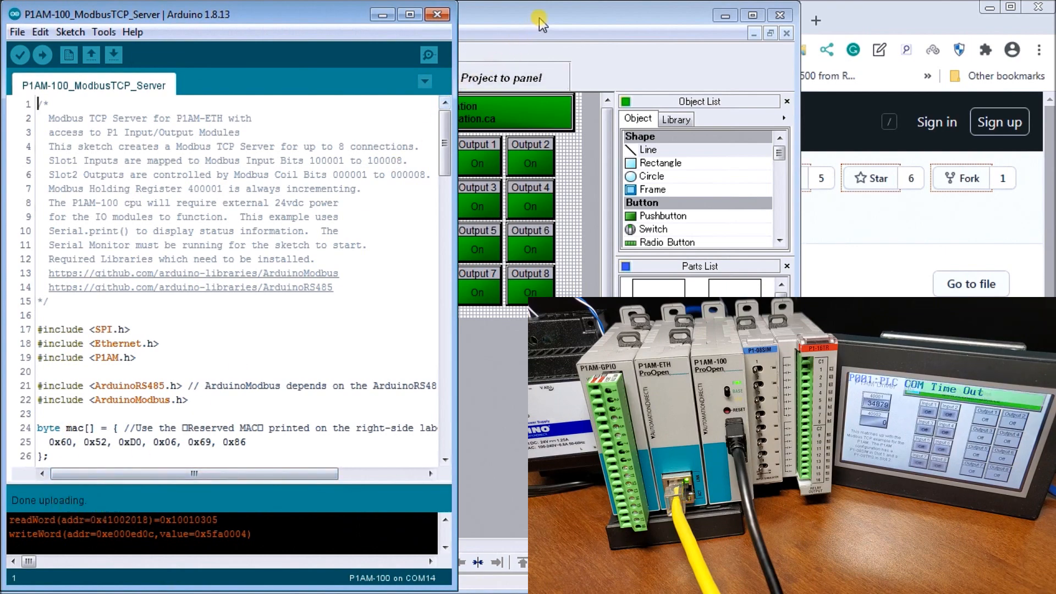
{"action": "left_click", "coordinate": [539, 20]}
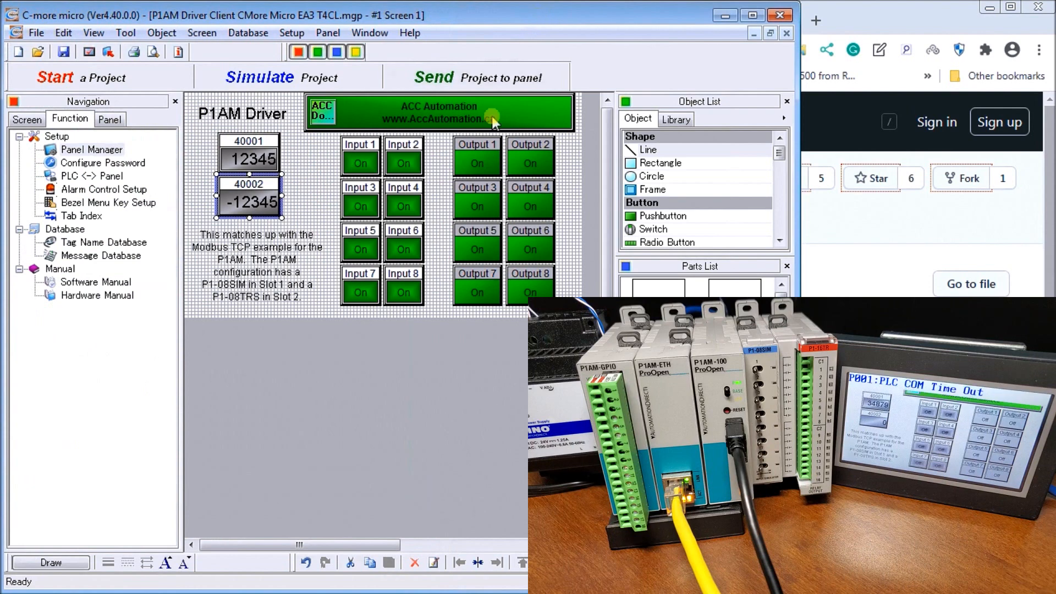
{"action": "mouse_move", "coordinate": [357, 357]}
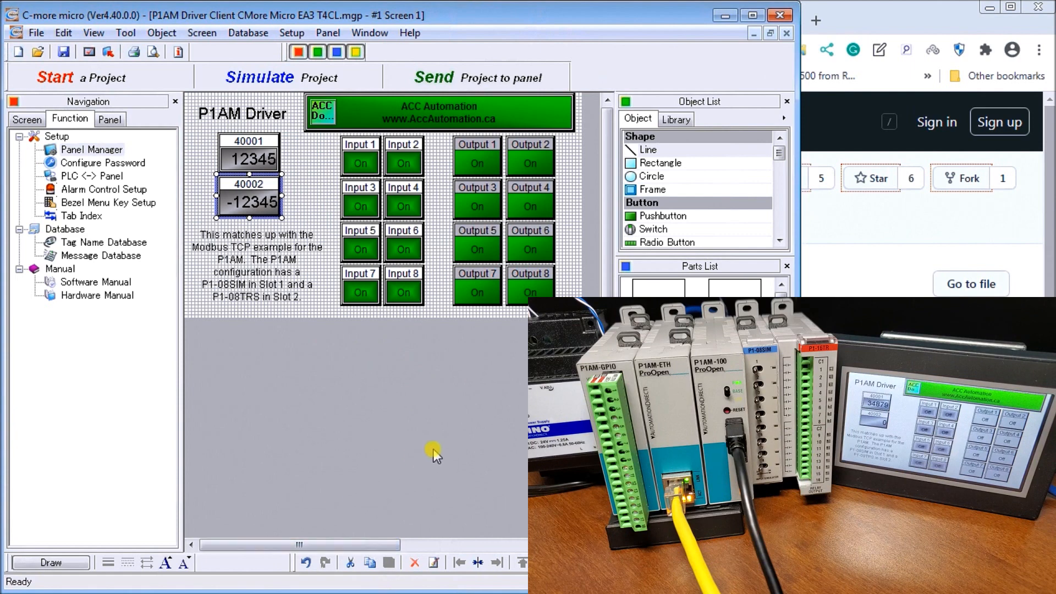
Save the project and transfer it over Ethernet to the panel at 192.168.1.151.
{"action": "left_click", "coordinate": [433, 76]}
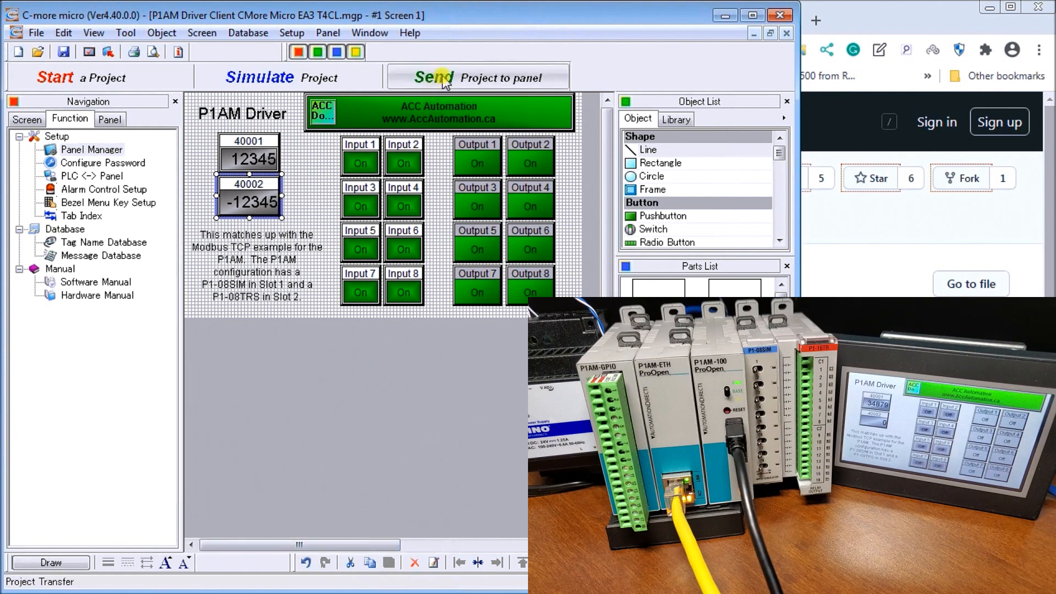
{"action": "left_click", "coordinate": [435, 77]}
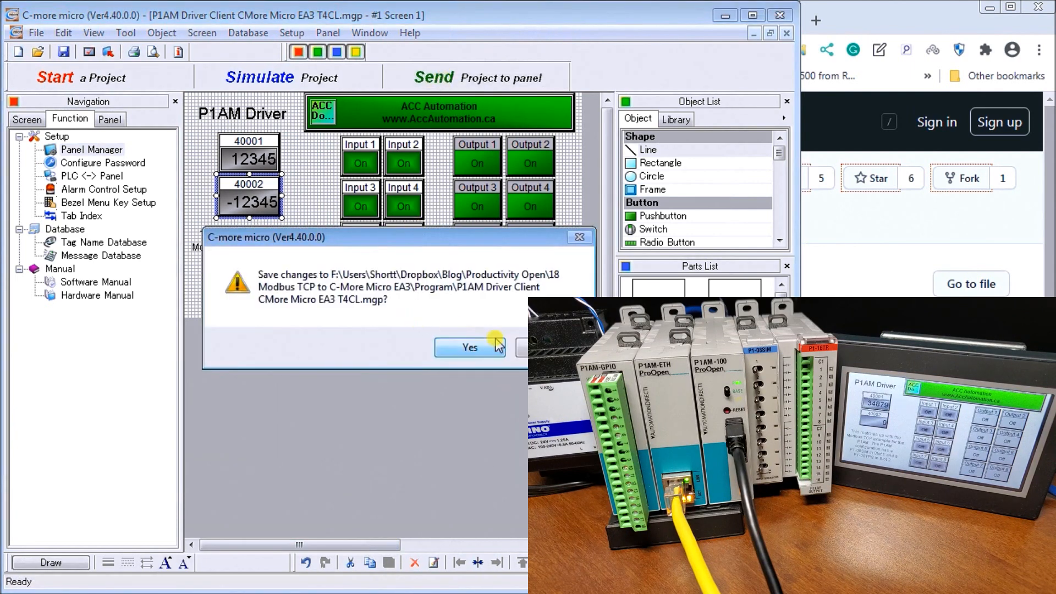
{"action": "left_click", "coordinate": [469, 348]}
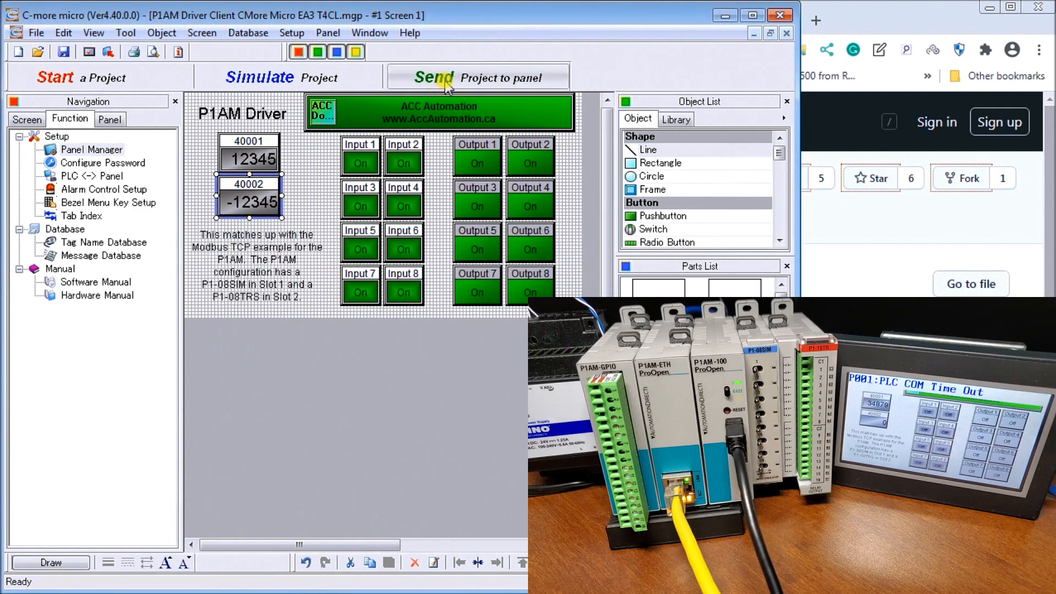
{"action": "left_click", "coordinate": [433, 77]}
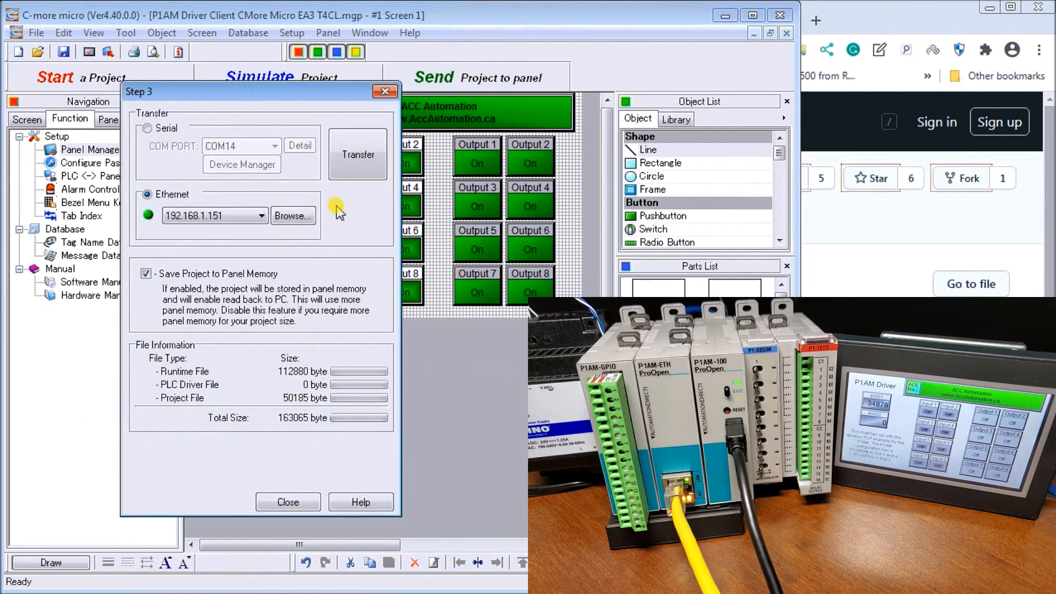
{"action": "left_click", "coordinate": [358, 153]}
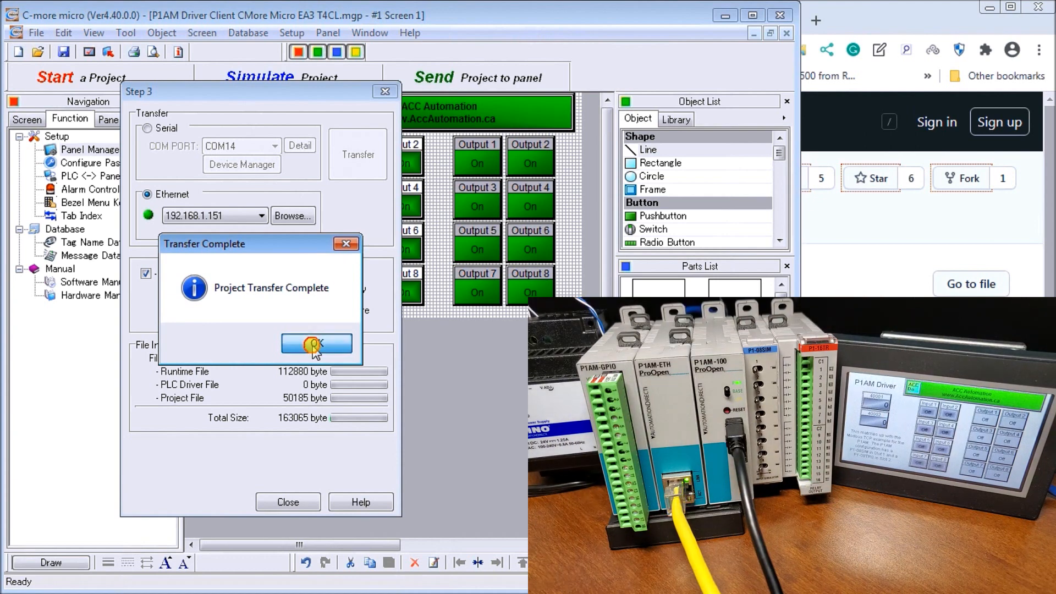
{"action": "left_click", "coordinate": [317, 343]}
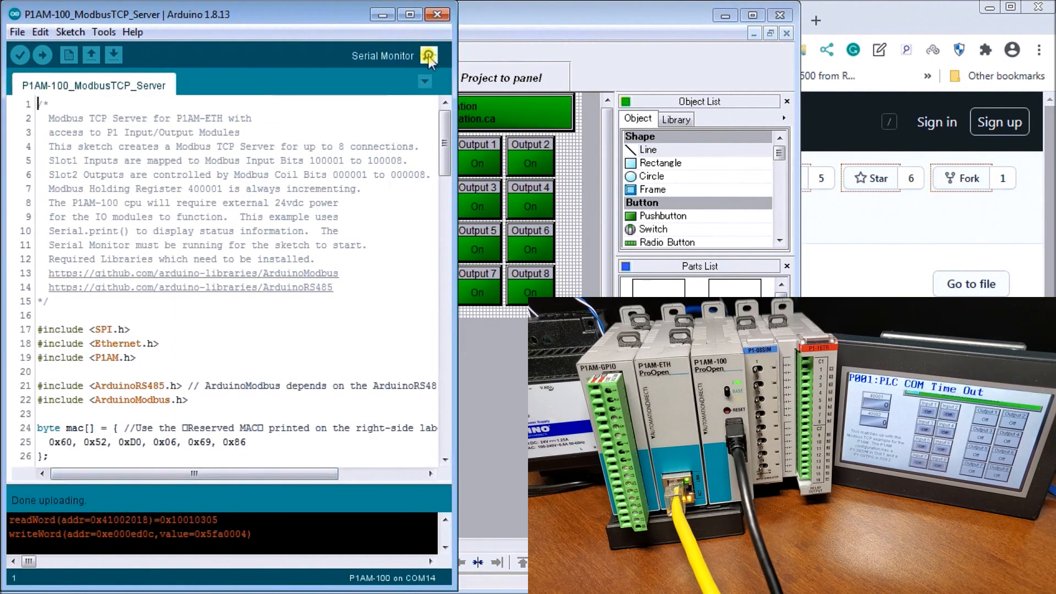
Open the Serial Monitor to see the server accept client 192.168.1.151.
{"action": "left_click", "coordinate": [429, 55]}
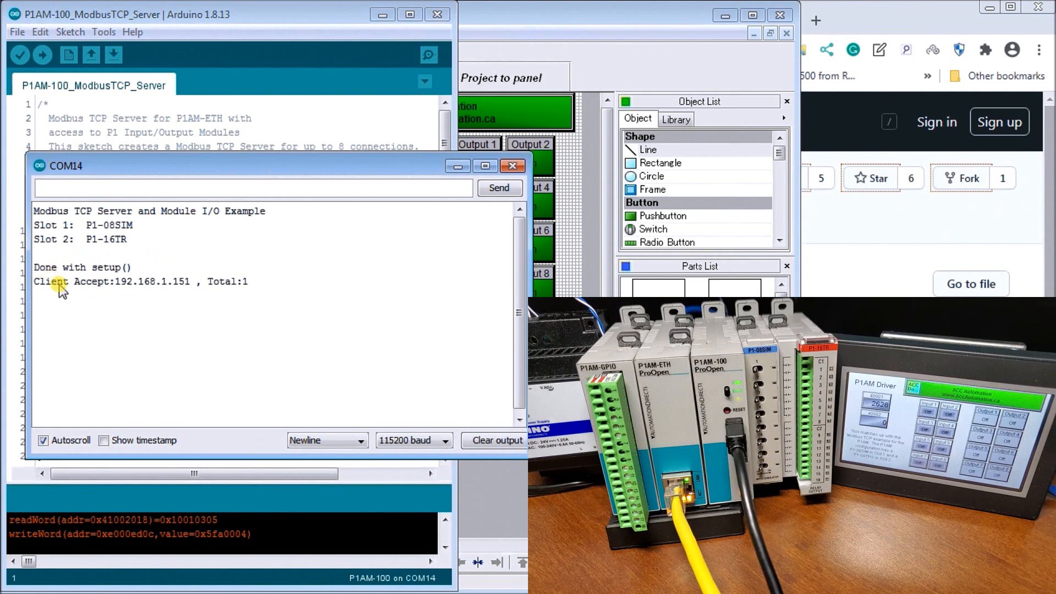
{"action": "mouse_move", "coordinate": [126, 300]}
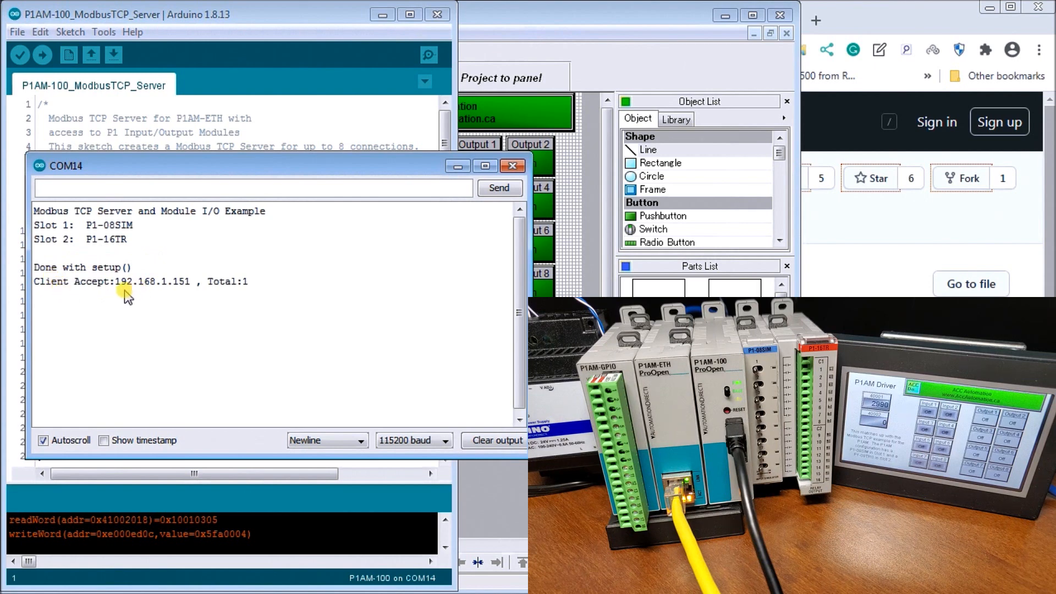